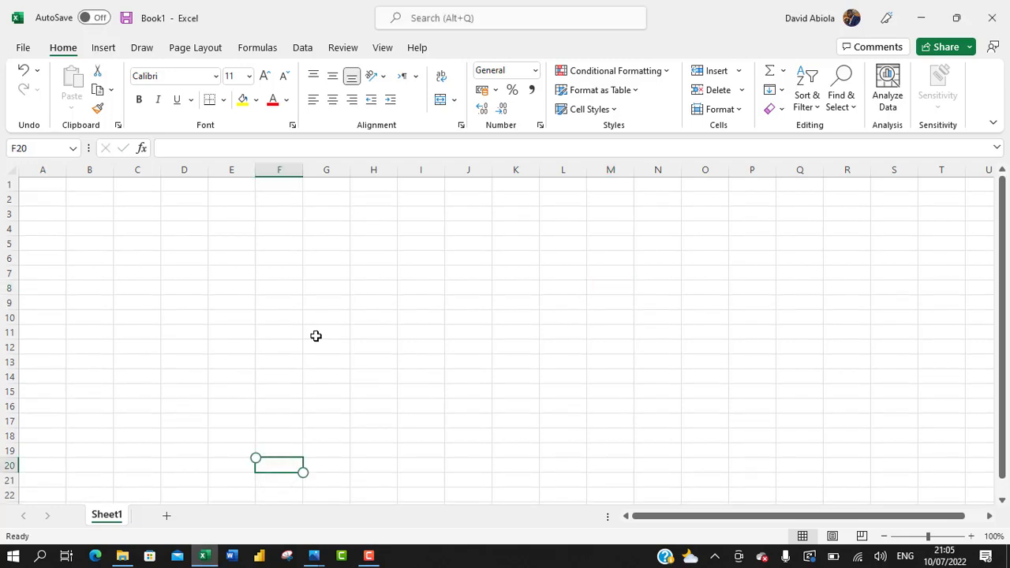
- Look over the sales2021 and sales2020 table images in Photos, then close the viewer
{"action": "left_click", "coordinate": [657, 229]}
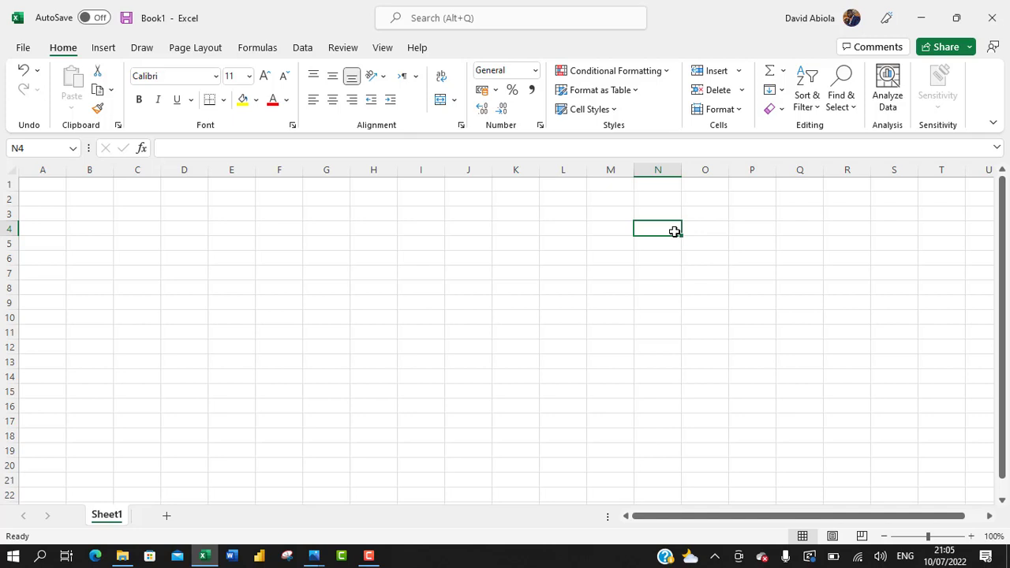
{"action": "left_click", "coordinate": [609, 287]}
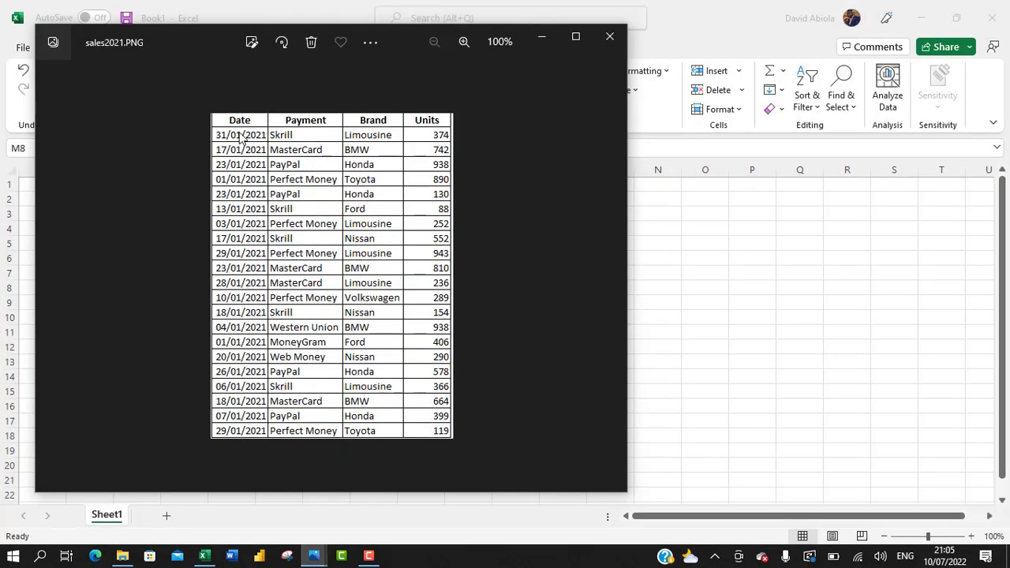
{"action": "mouse_move", "coordinate": [404, 130]}
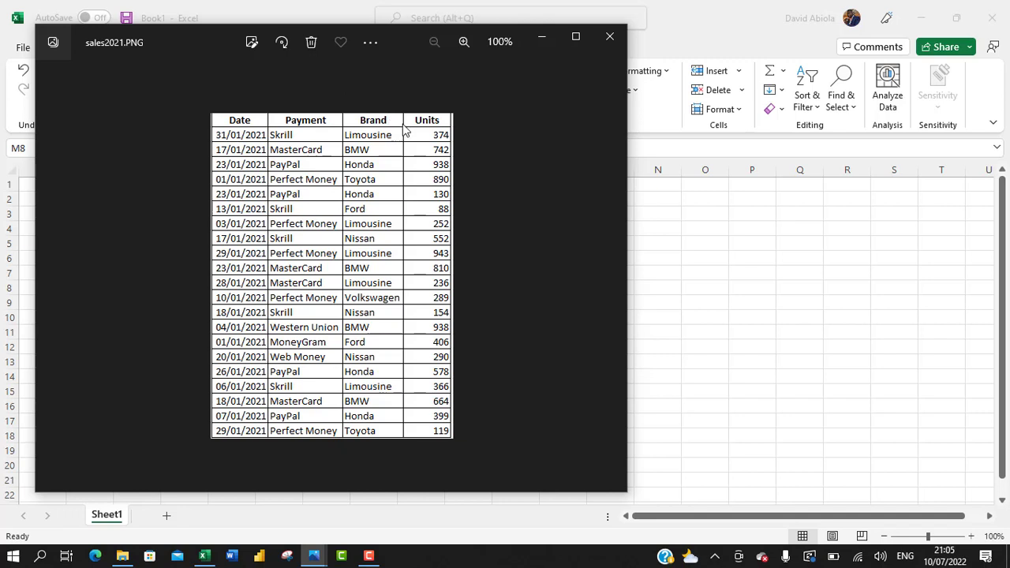
{"action": "mouse_move", "coordinate": [306, 145]}
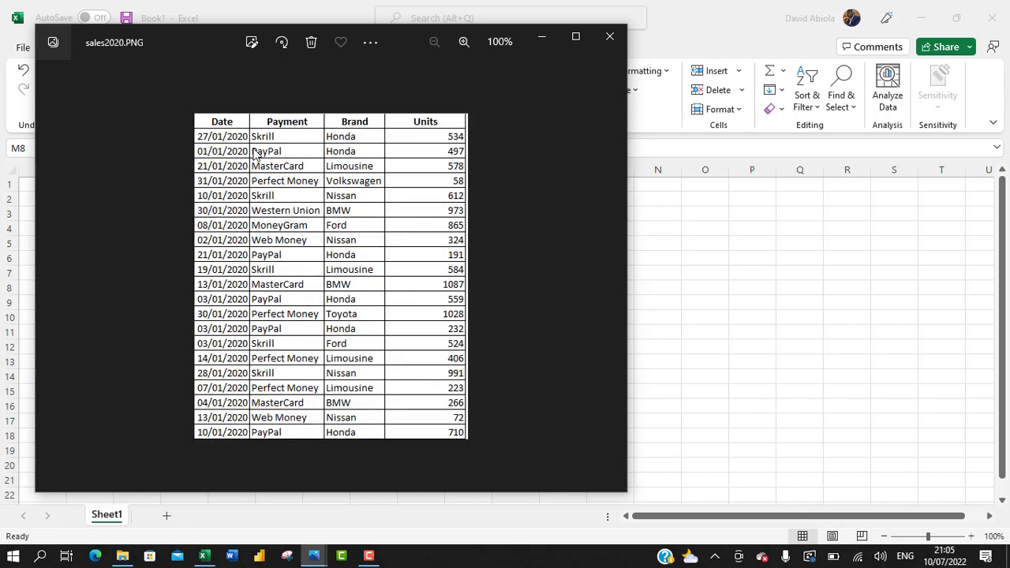
{"action": "mouse_move", "coordinate": [256, 151]}
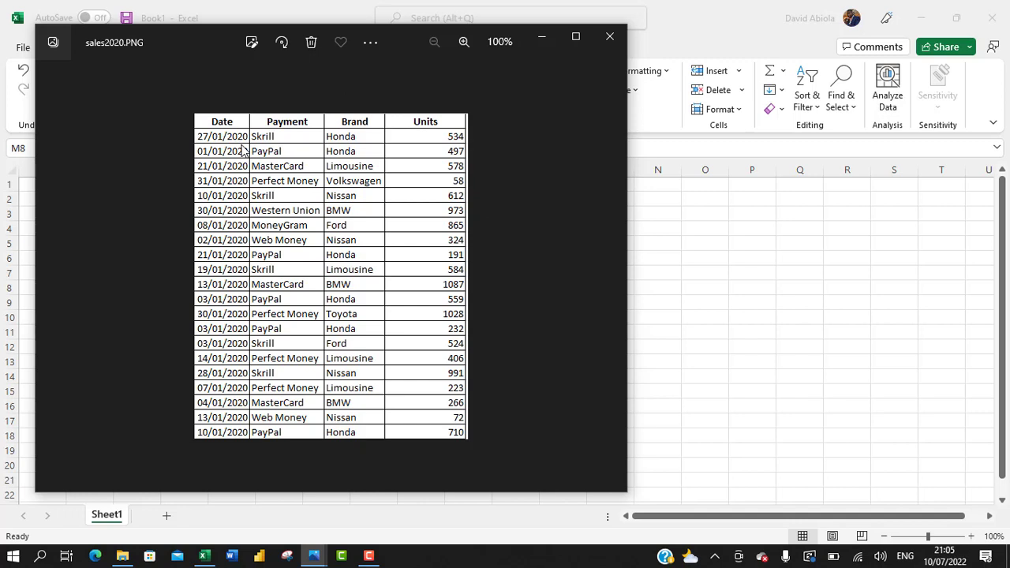
{"action": "left_click", "coordinate": [609, 37]}
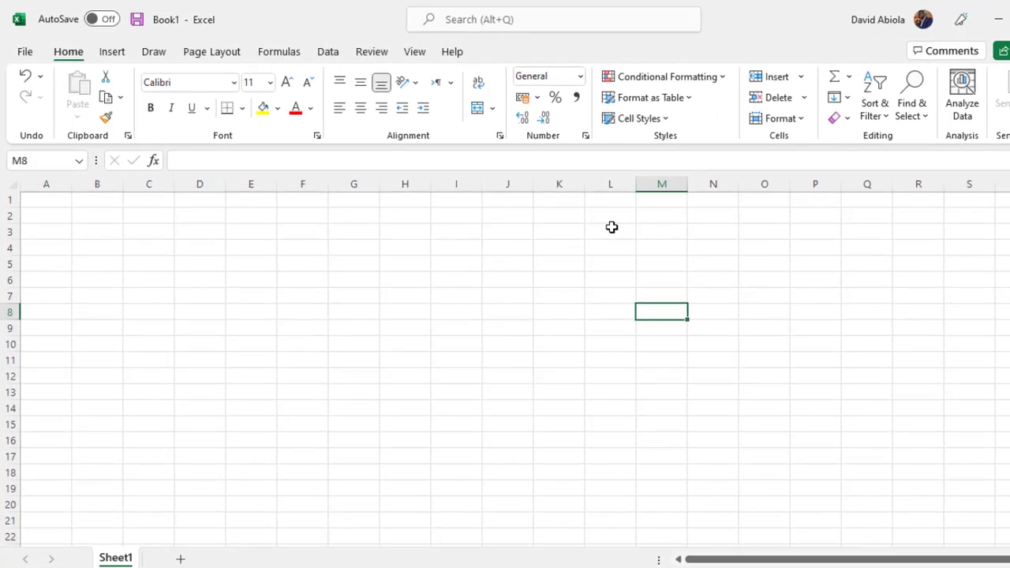
- Show the Data ribbon's From Picture import options
{"action": "left_click", "coordinate": [328, 51]}
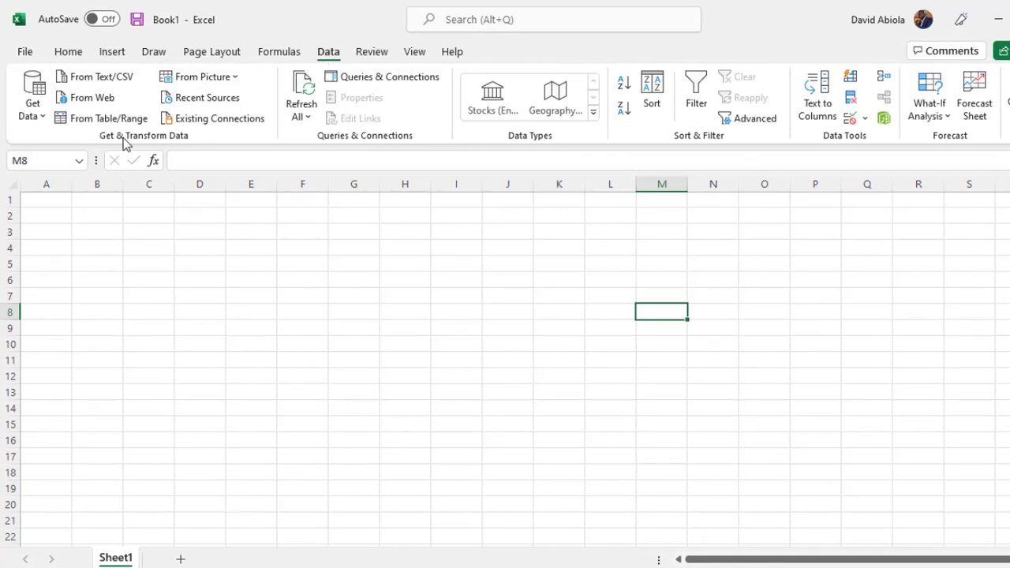
{"action": "mouse_move", "coordinate": [211, 88]}
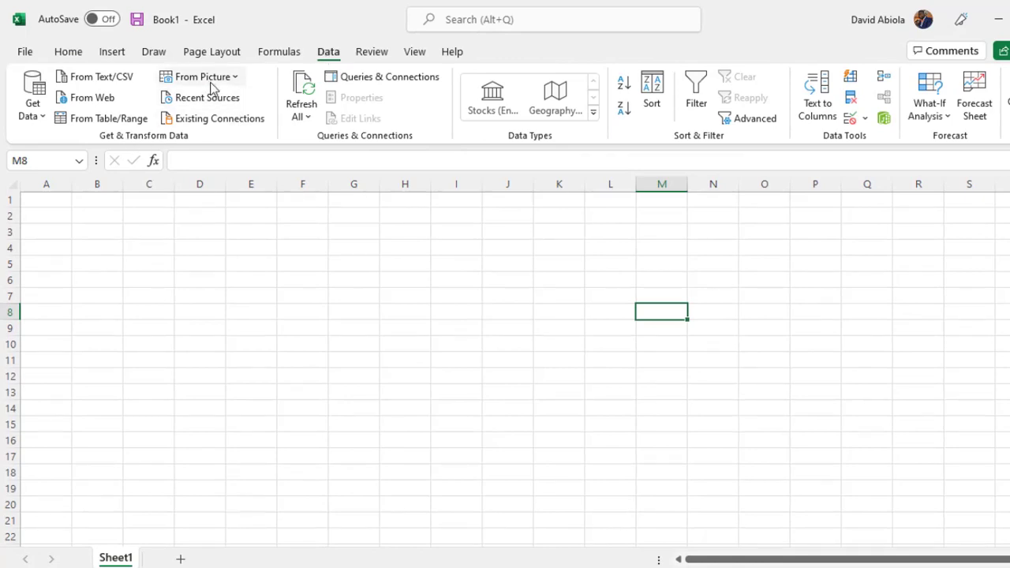
{"action": "left_click", "coordinate": [199, 75]}
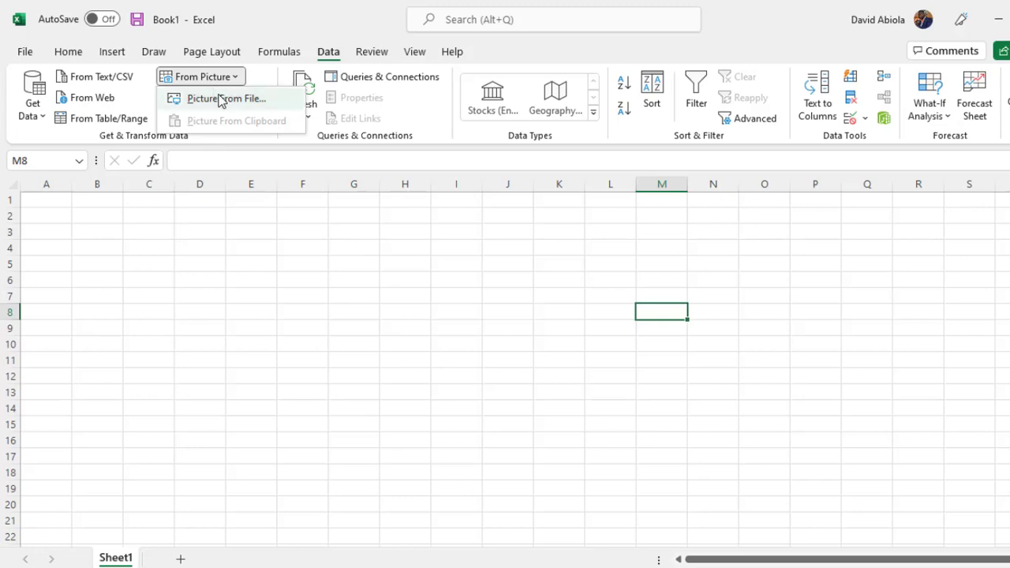
{"action": "mouse_move", "coordinate": [228, 123]}
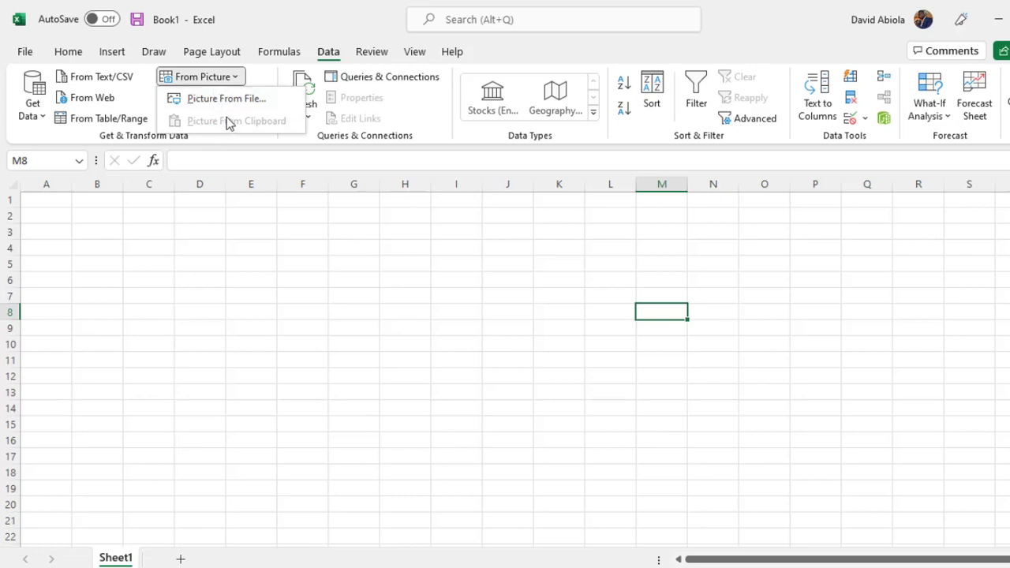
{"action": "mouse_move", "coordinate": [130, 177]}
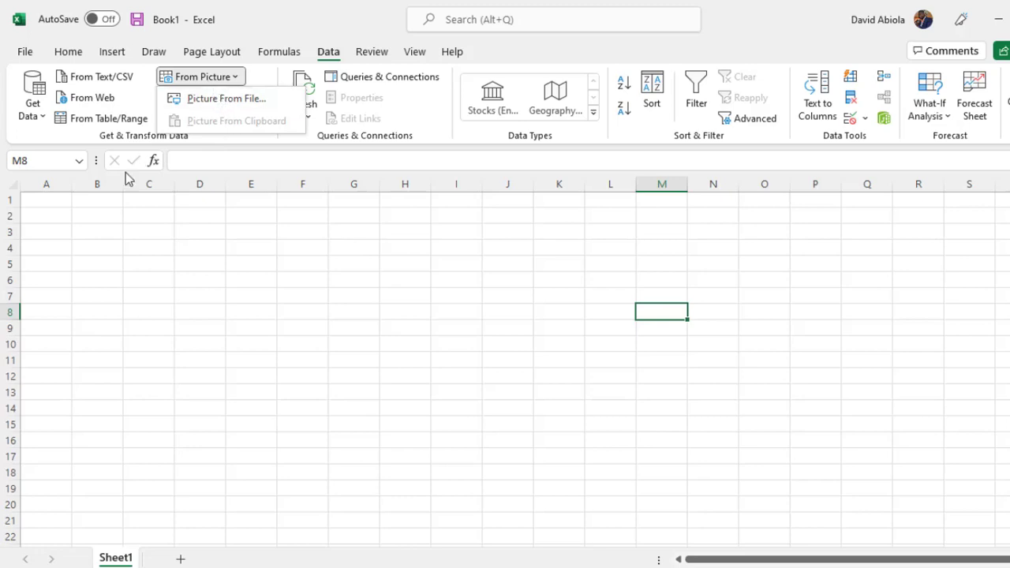
{"action": "mouse_move", "coordinate": [250, 139]}
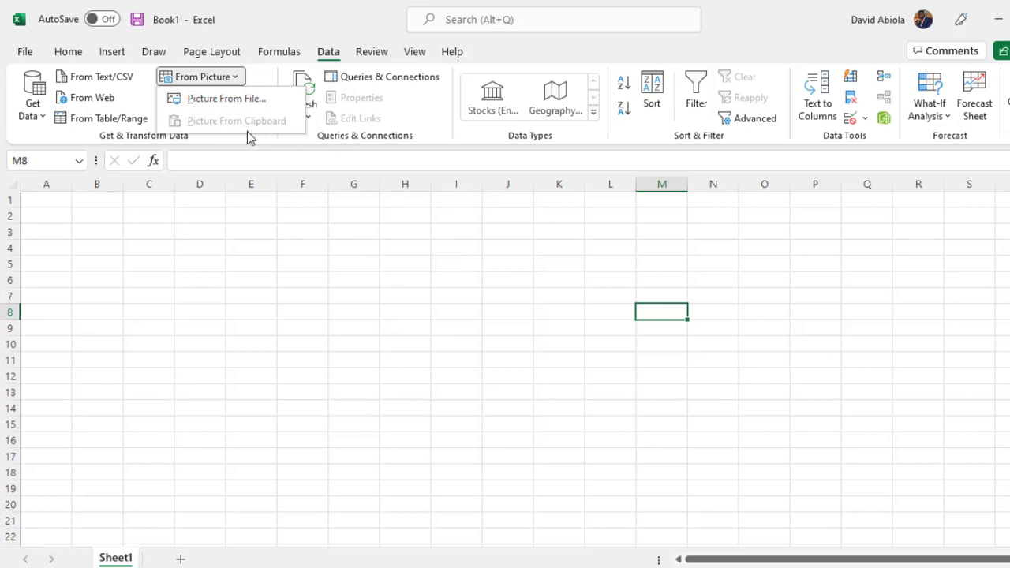
{"action": "mouse_move", "coordinate": [173, 145]}
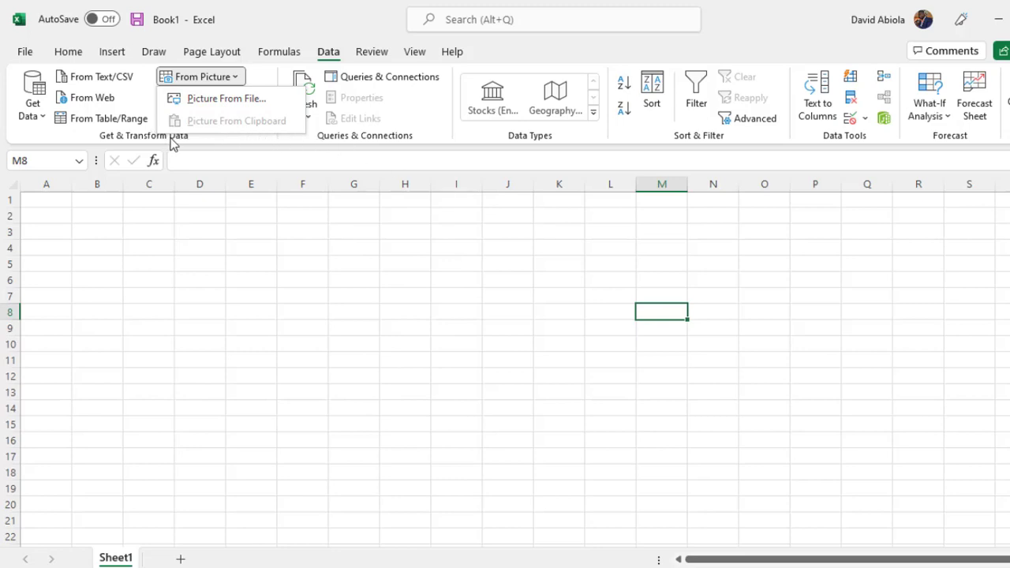
{"action": "mouse_move", "coordinate": [260, 120]}
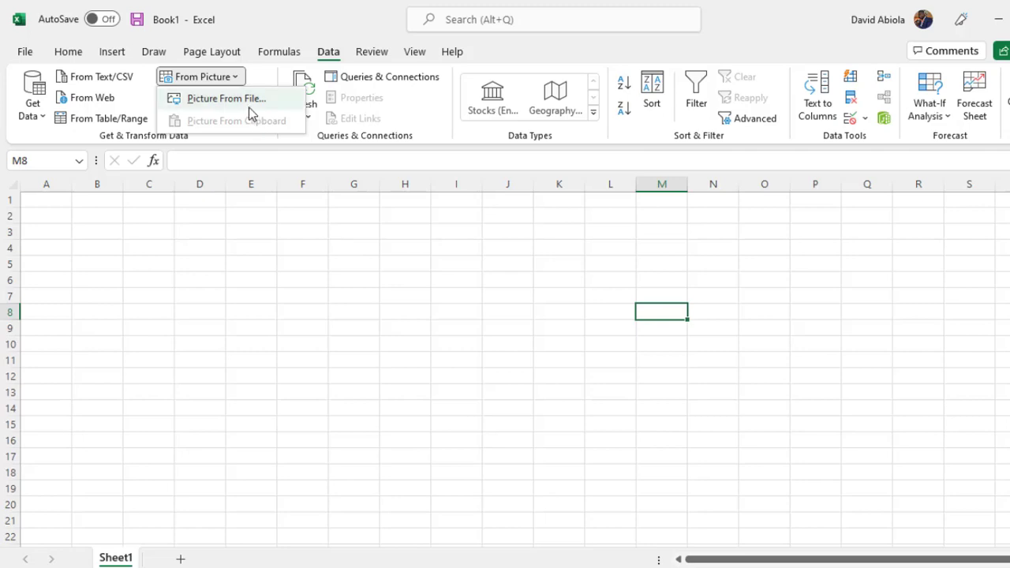
{"action": "mouse_move", "coordinate": [244, 107]}
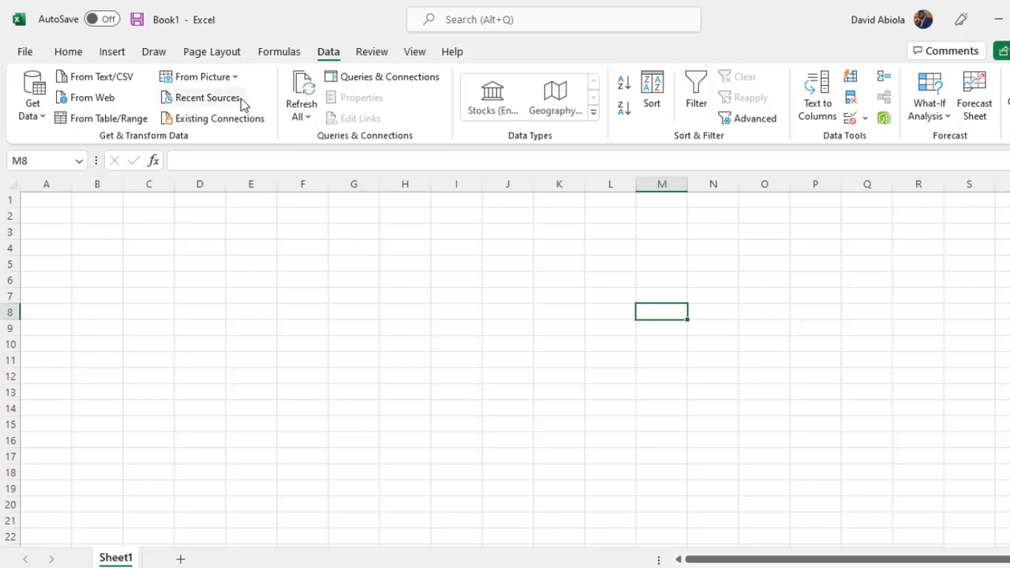
- Choose Picture From File to pick the sales2020 image as the table source
{"action": "left_click", "coordinate": [199, 76]}
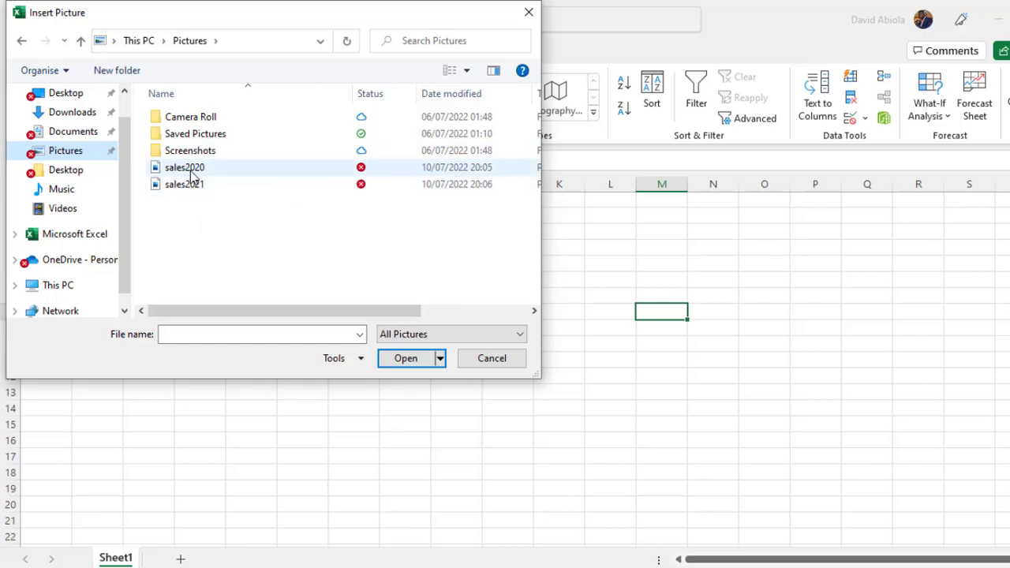
{"action": "mouse_move", "coordinate": [184, 168]}
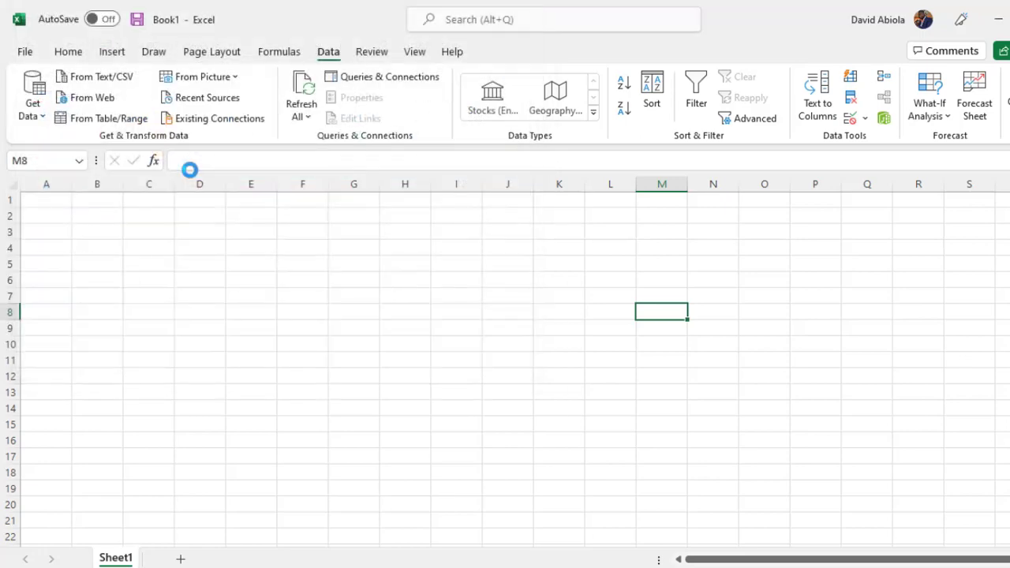
- Let Excel extract the sales2020 picture into a Date, Payment, Brand, Units preview
{"action": "left_click", "coordinate": [193, 76]}
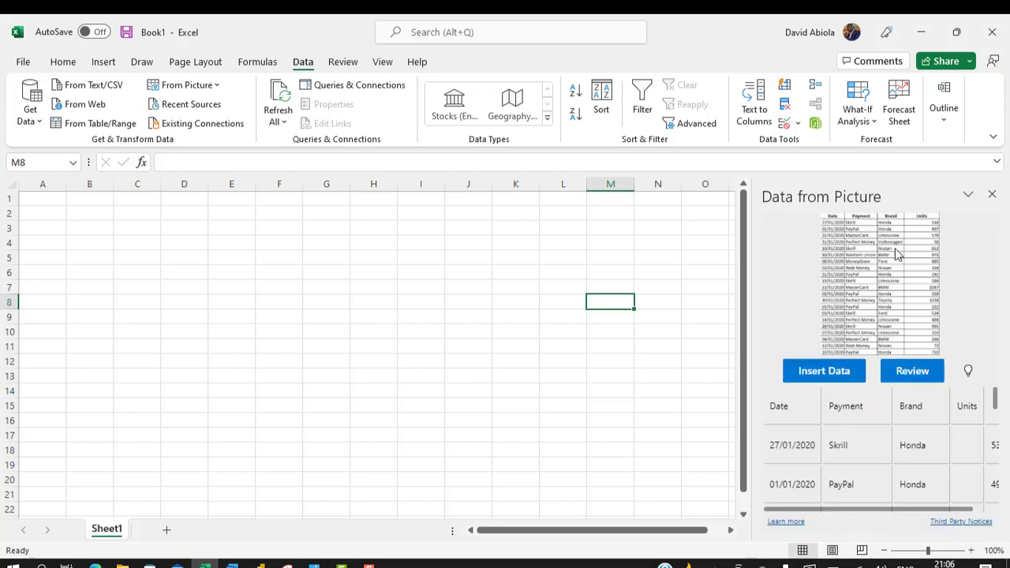
{"action": "mouse_move", "coordinate": [903, 326]}
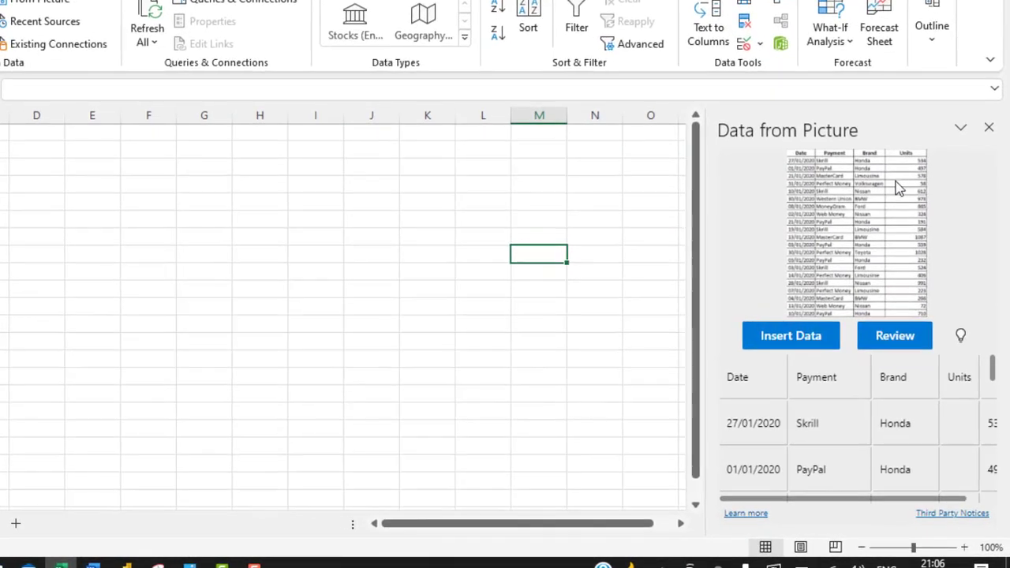
{"action": "mouse_move", "coordinate": [814, 351]}
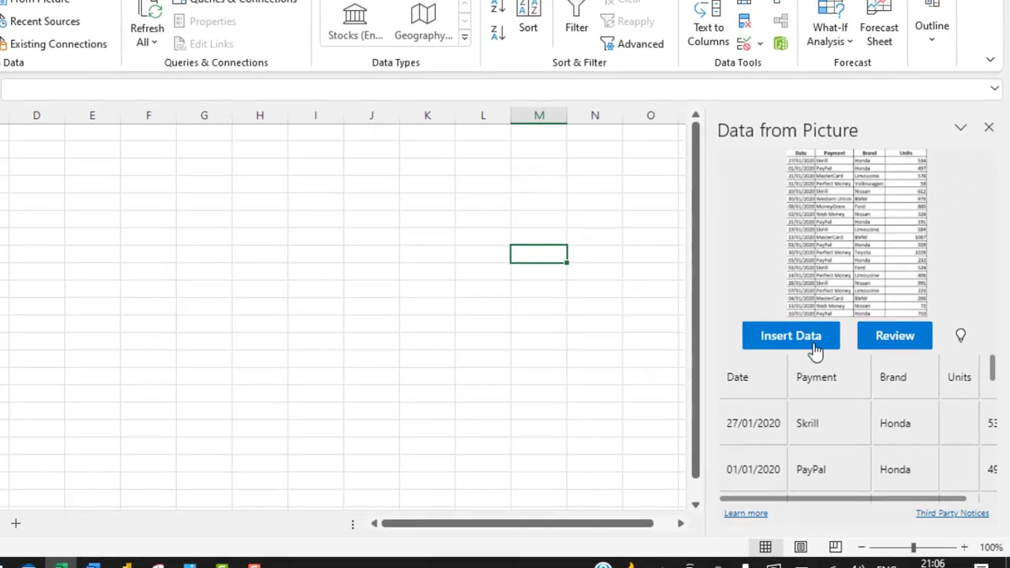
{"action": "mouse_move", "coordinate": [895, 335]}
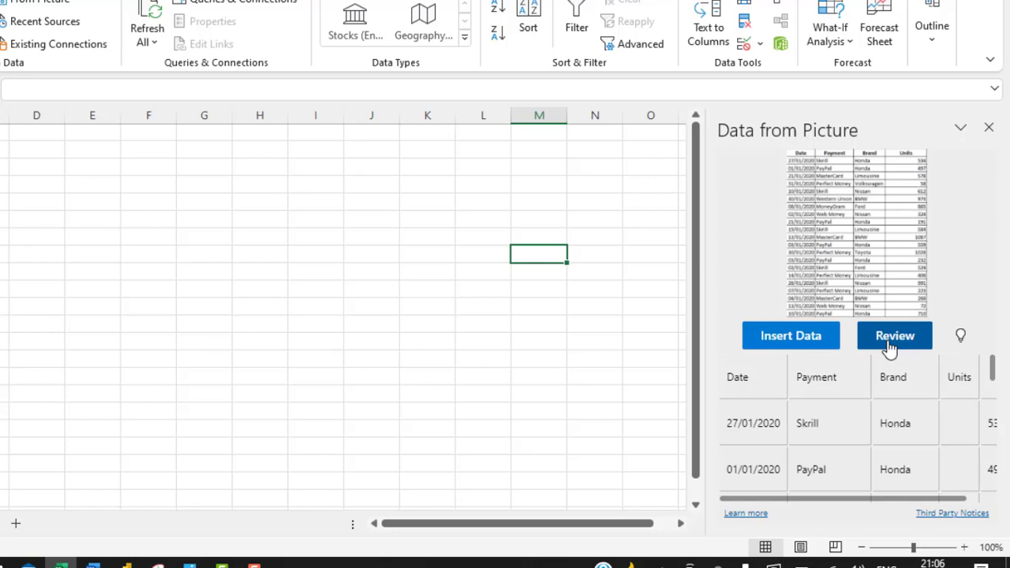
- Review and accept the flagged Perfect Money and Web Money payment entries, leaving none to review
{"action": "left_click", "coordinate": [893, 334]}
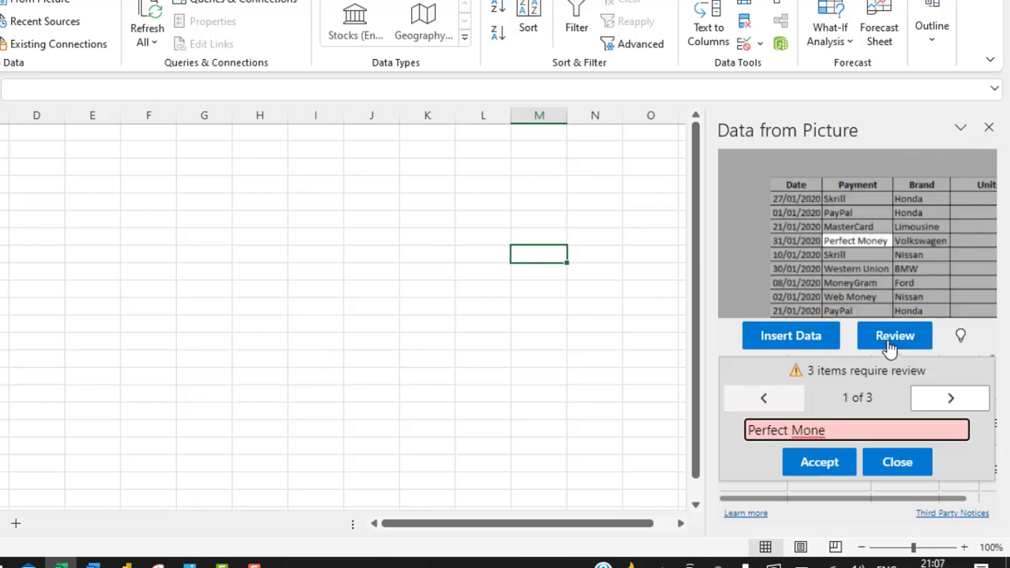
{"action": "mouse_move", "coordinate": [852, 397]}
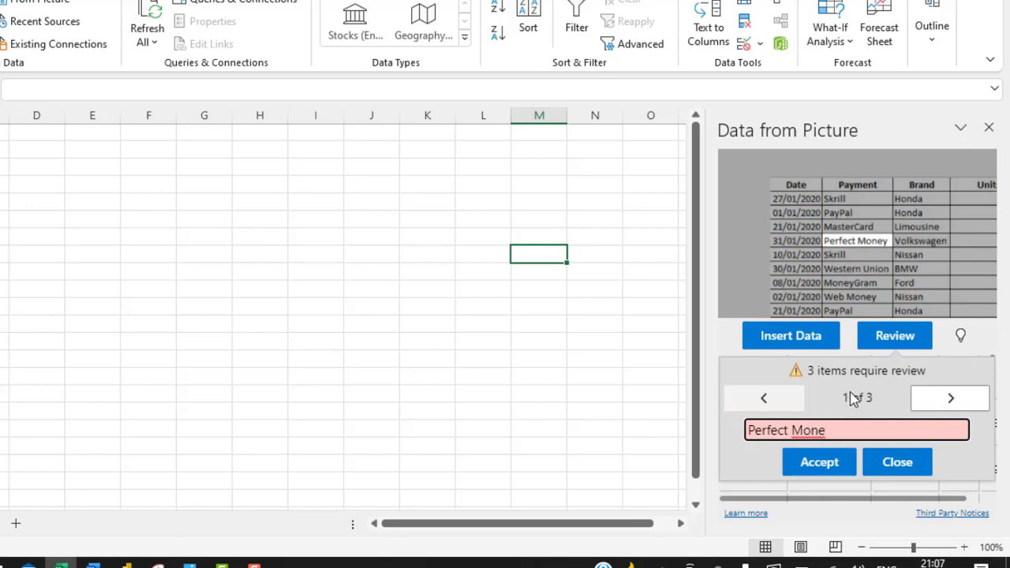
{"action": "mouse_move", "coordinate": [846, 388]}
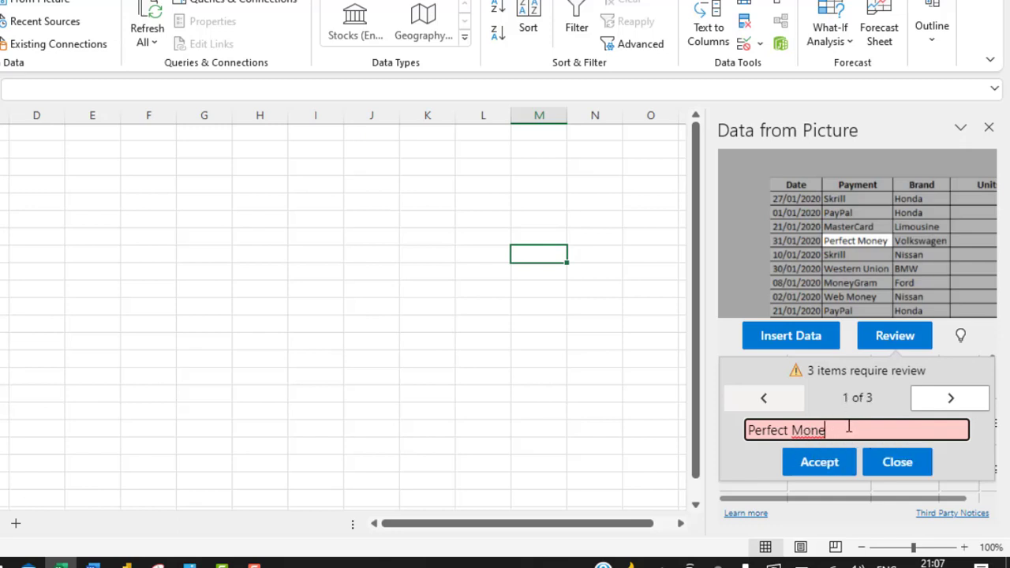
{"action": "type", "text": "y"}
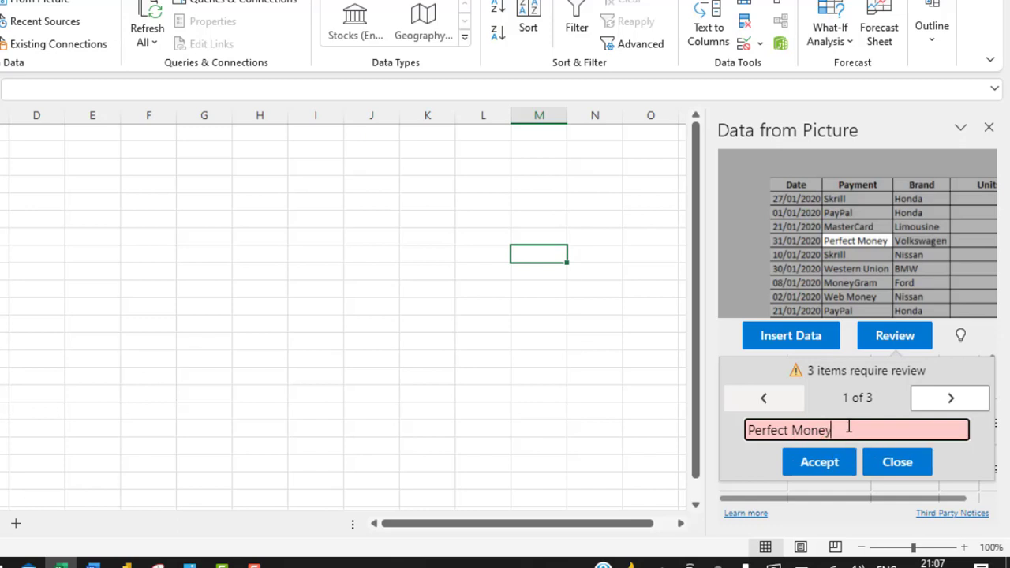
{"action": "left_click", "coordinate": [949, 397]}
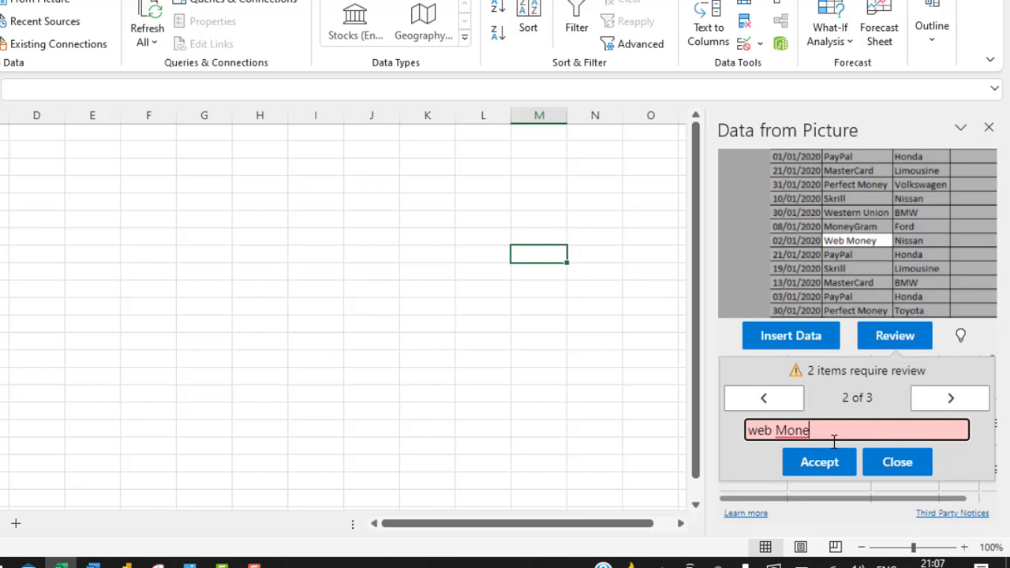
{"action": "left_click", "coordinate": [817, 460]}
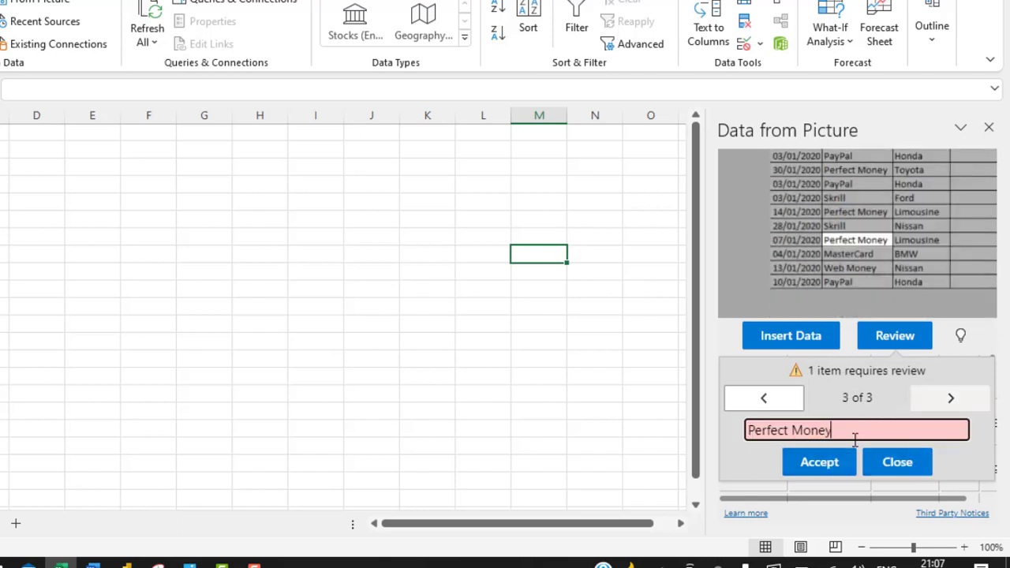
{"action": "left_click", "coordinate": [817, 461]}
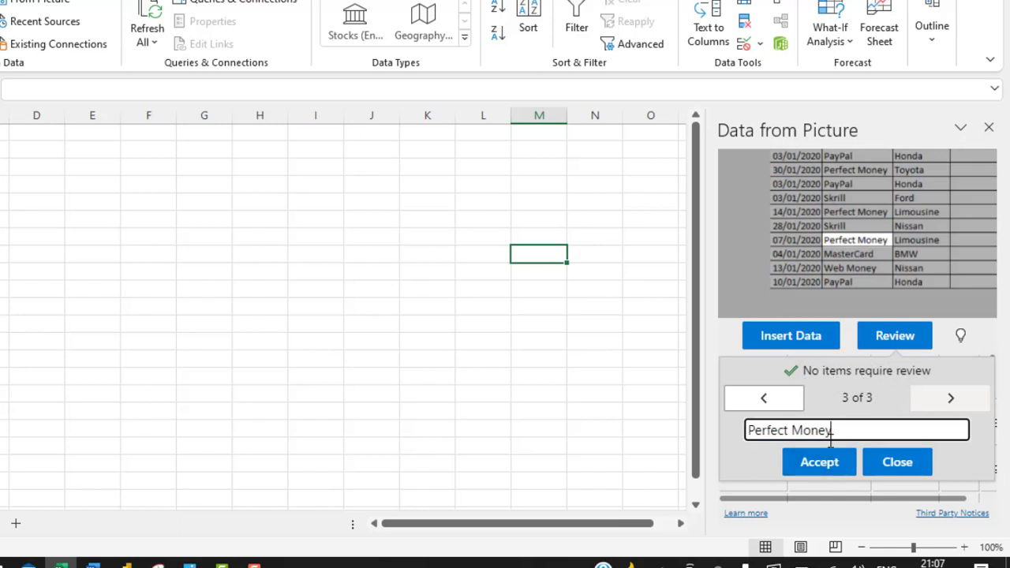
{"action": "left_click", "coordinate": [789, 335]}
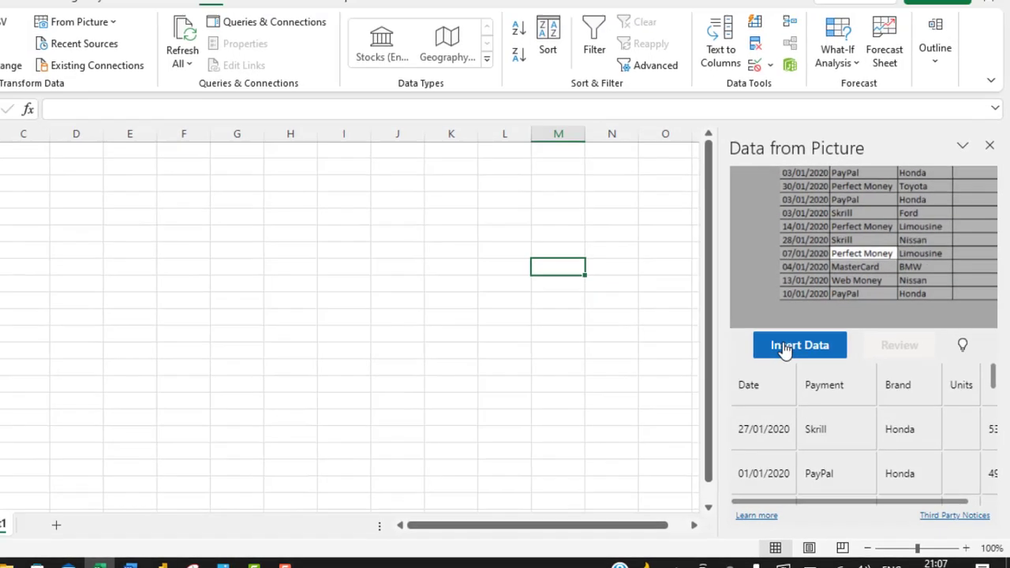
- Insert the extracted 2020 data, confirming past the accuracy warning
{"action": "left_click", "coordinate": [798, 344]}
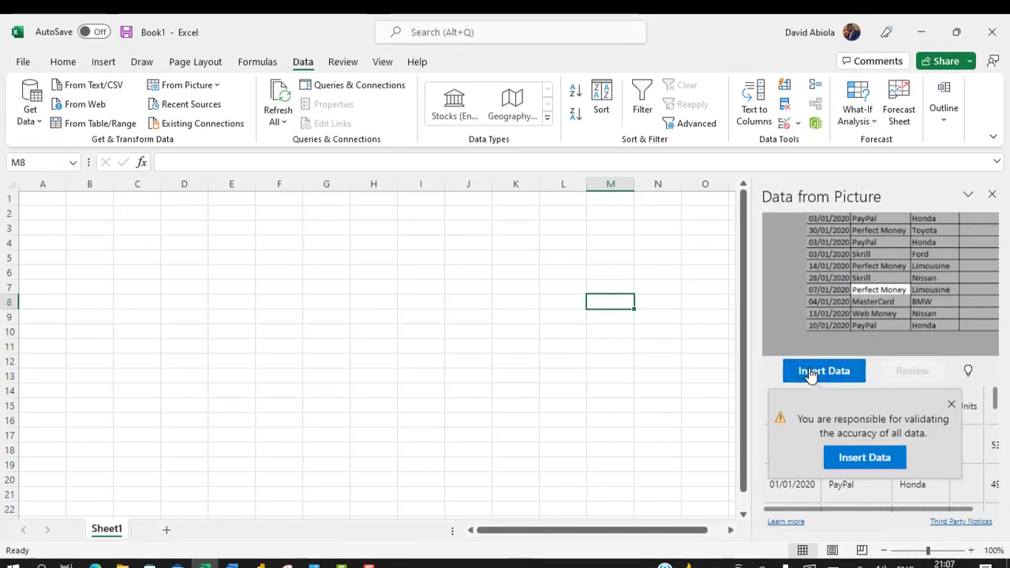
{"action": "mouse_move", "coordinate": [844, 432]}
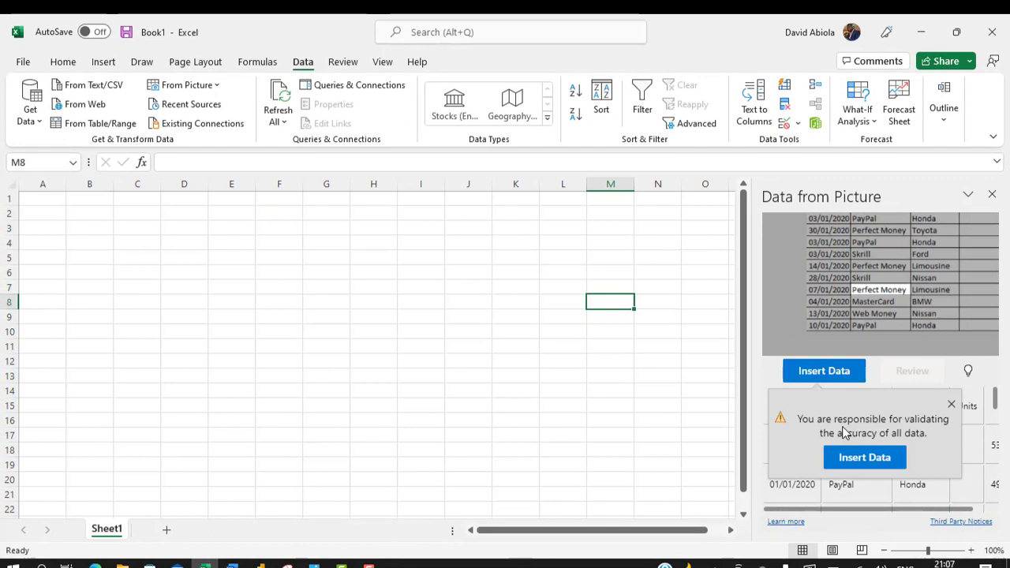
{"action": "mouse_move", "coordinate": [890, 432]}
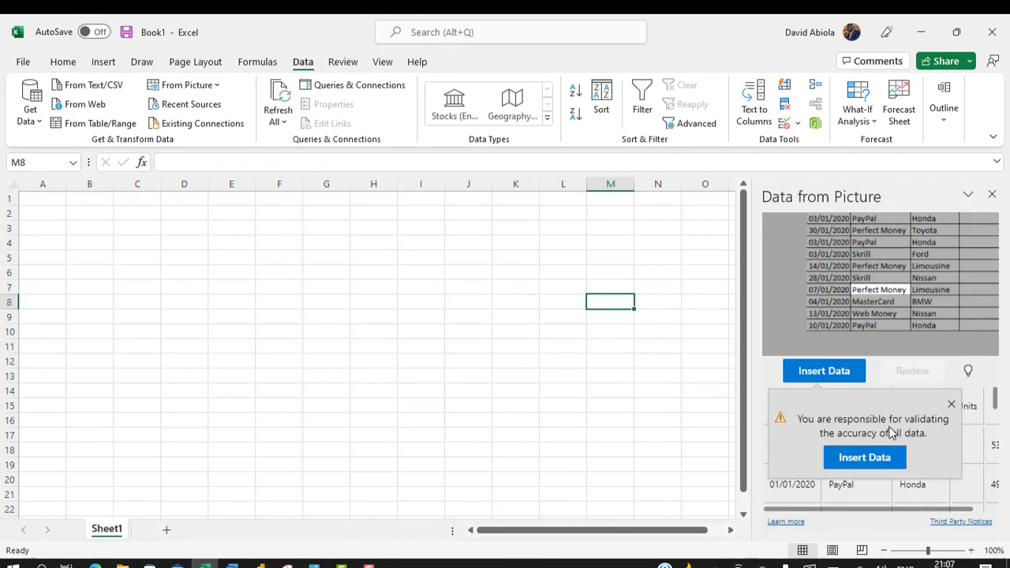
{"action": "mouse_move", "coordinate": [900, 435]}
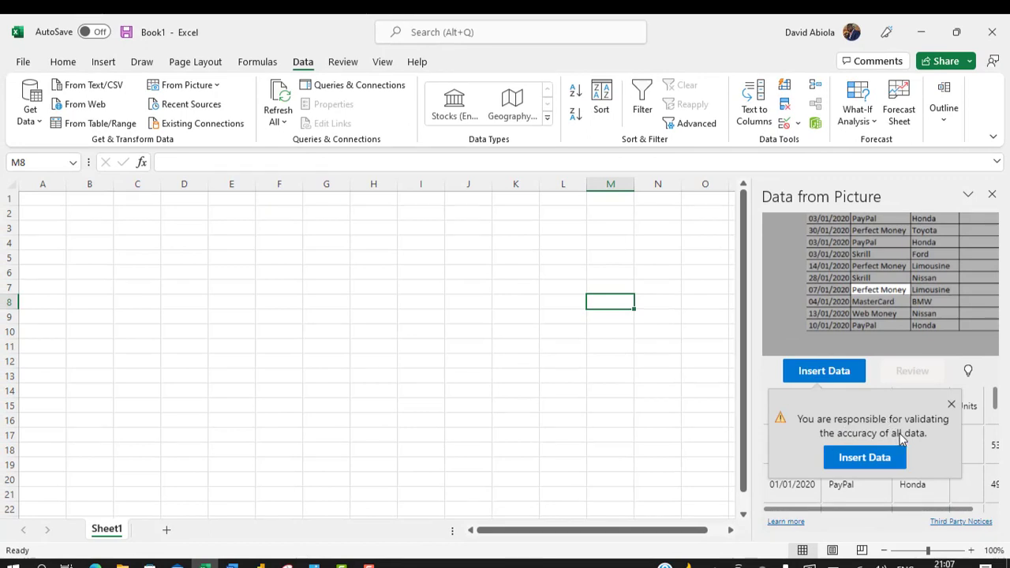
{"action": "mouse_move", "coordinate": [551, 319]}
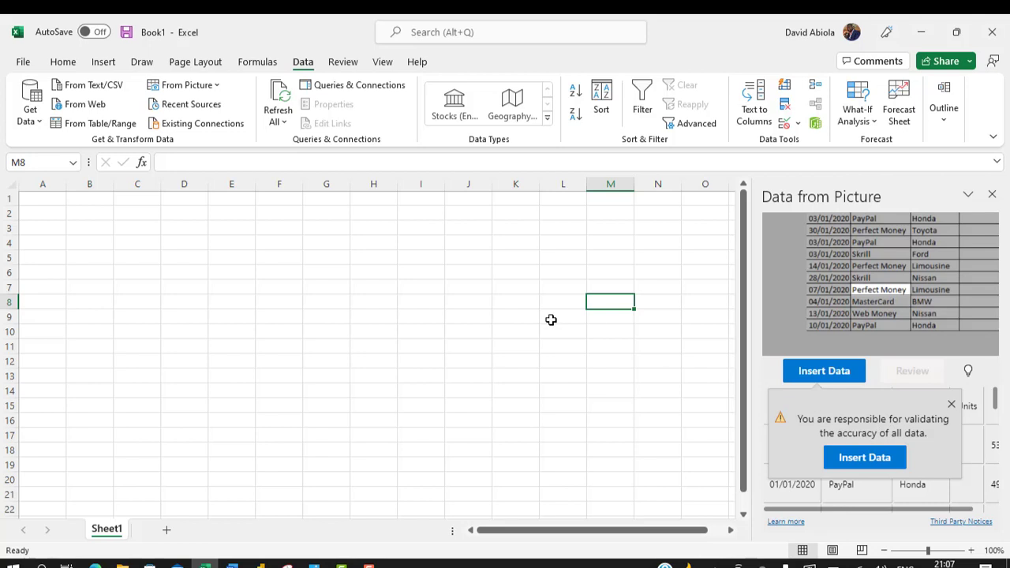
{"action": "mouse_move", "coordinate": [865, 458]}
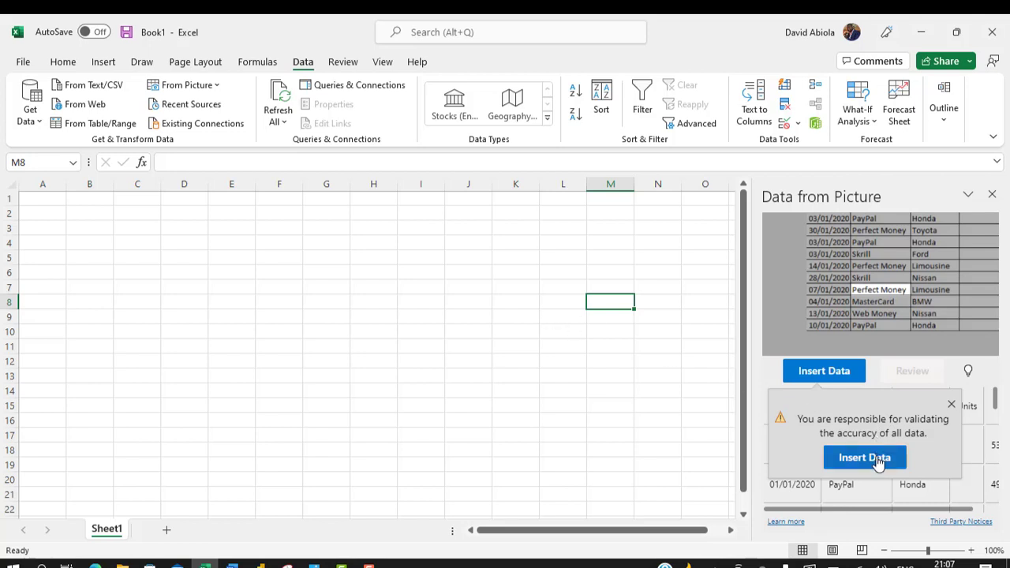
{"action": "left_click", "coordinate": [43, 198]}
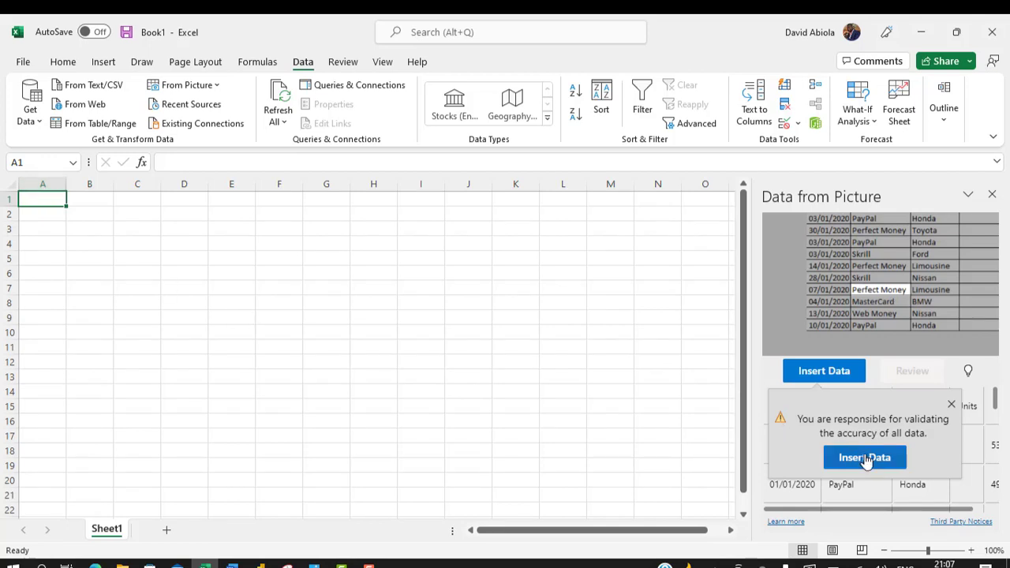
- Land the 2020 table in A1:D22 and copy the Units header toward the column beside D
{"action": "left_click", "coordinate": [864, 457]}
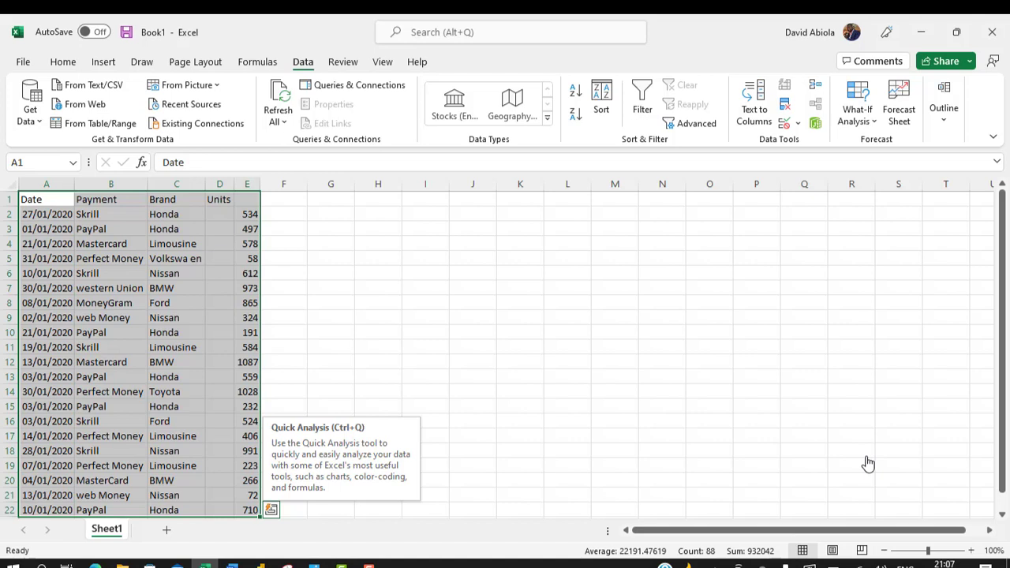
{"action": "mouse_move", "coordinate": [113, 229]}
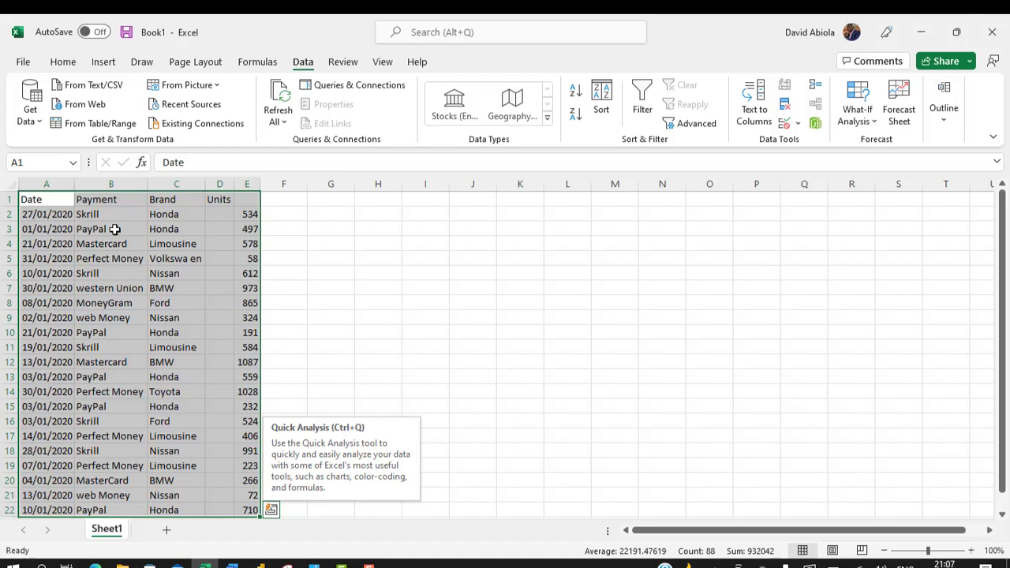
{"action": "left_click_drag", "start_coordinate": [46, 199], "coordinate": [111, 215]}
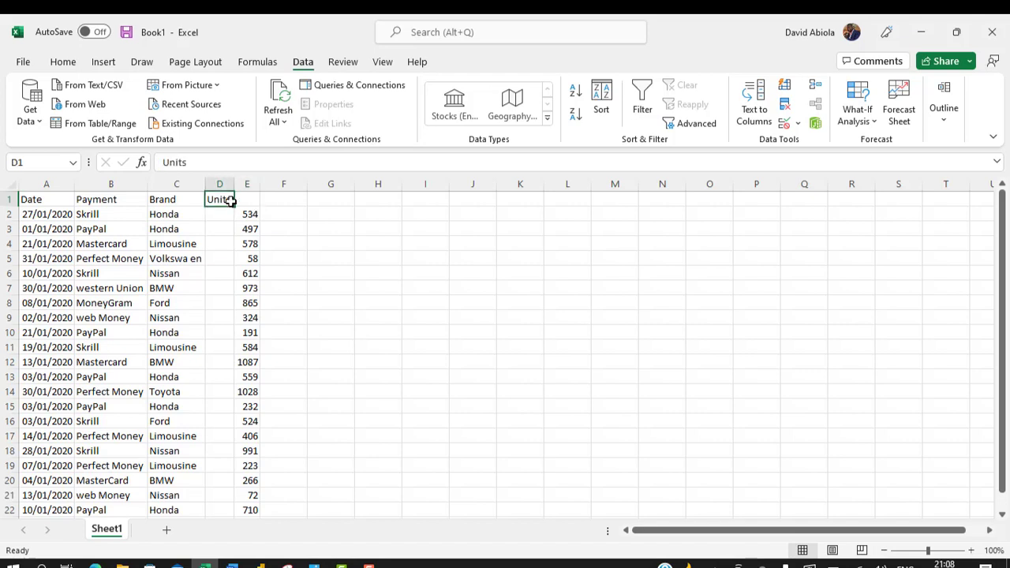
{"action": "key", "text": "ctrl+c"}
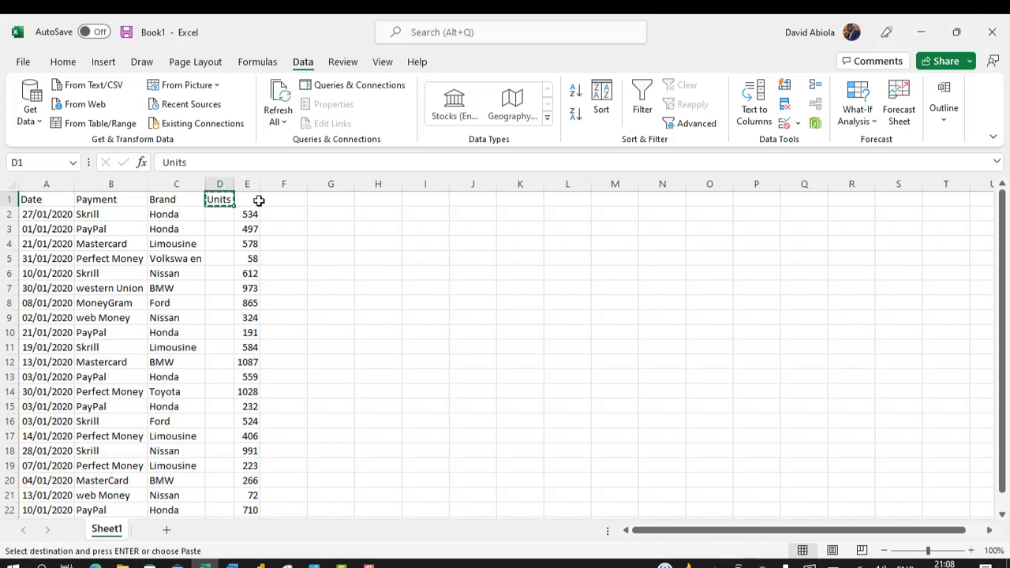
{"action": "left_click", "coordinate": [246, 199]}
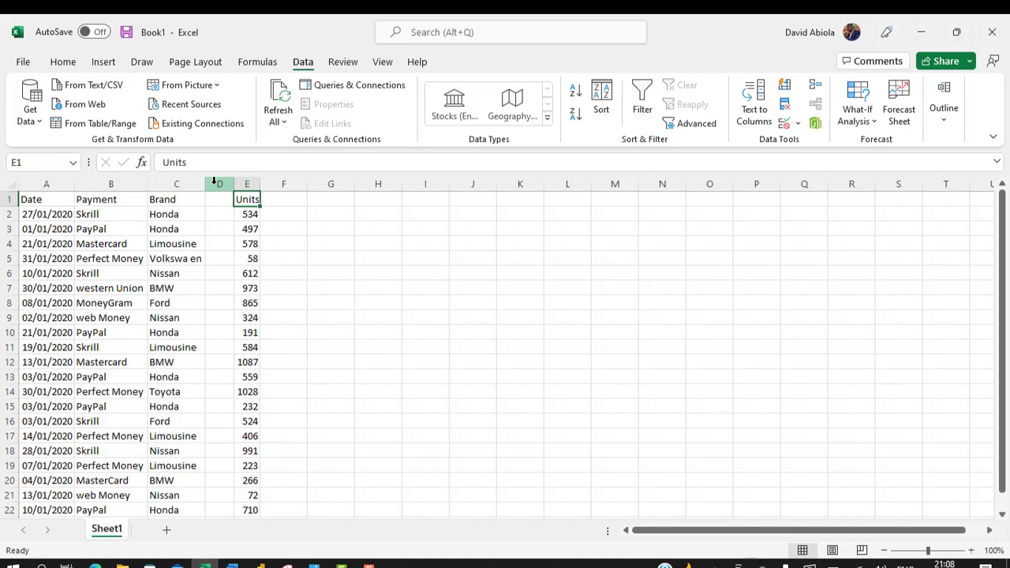
{"action": "left_click", "coordinate": [218, 199]}
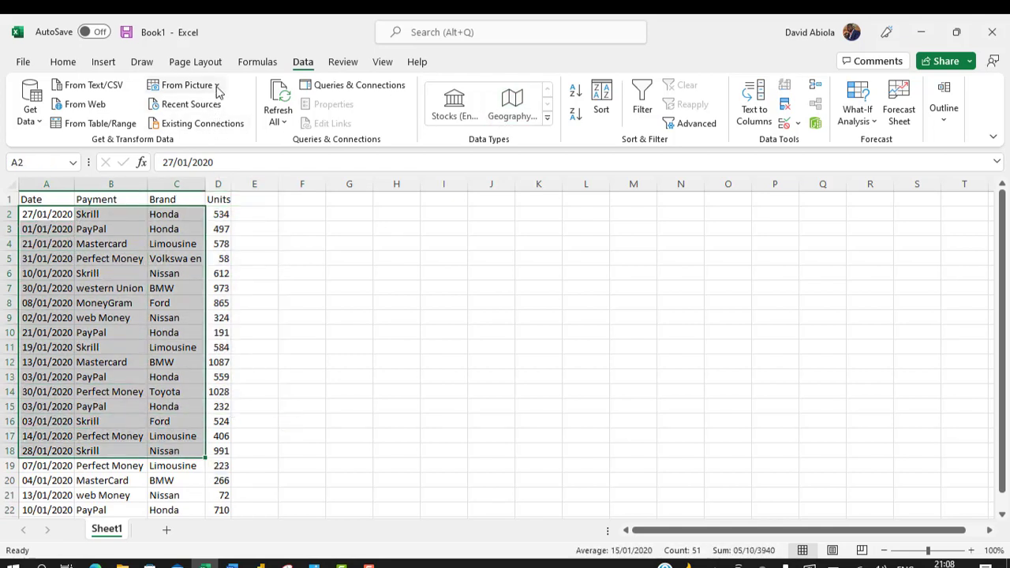
- Import the sales2021 picture from file to get its extracted data preview
{"action": "left_click", "coordinate": [186, 86]}
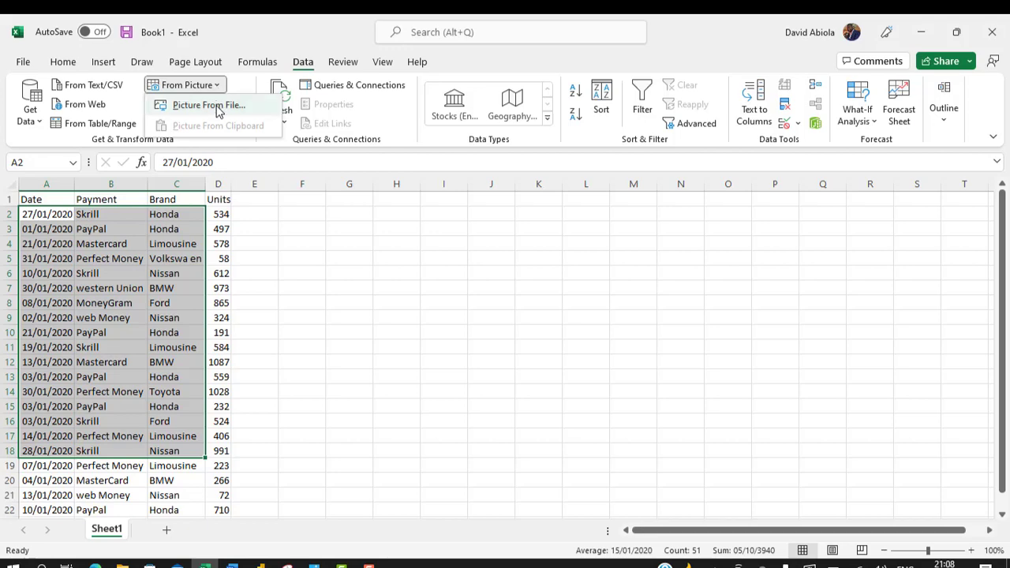
{"action": "left_click", "coordinate": [208, 104]}
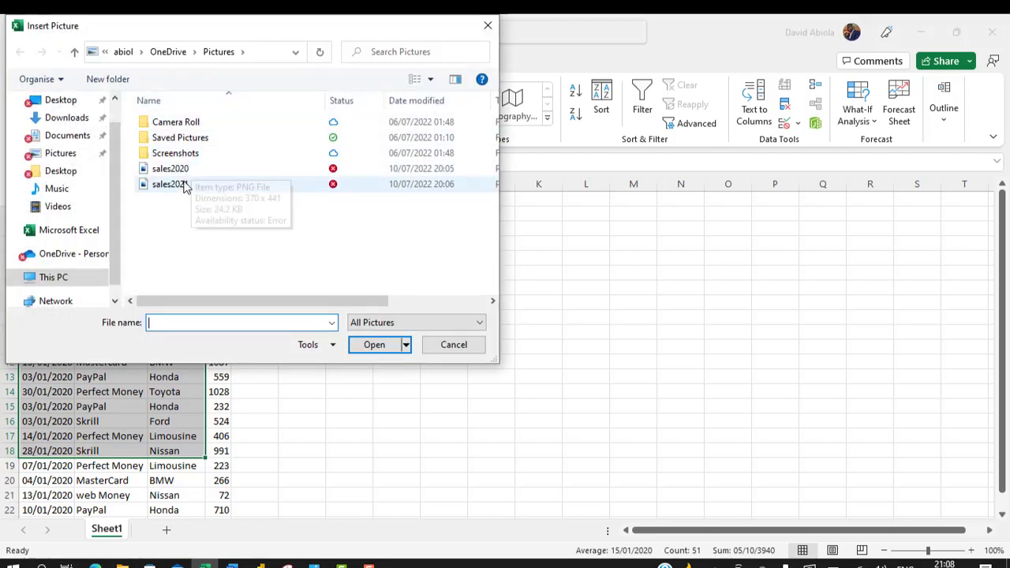
{"action": "left_click", "coordinate": [374, 345]}
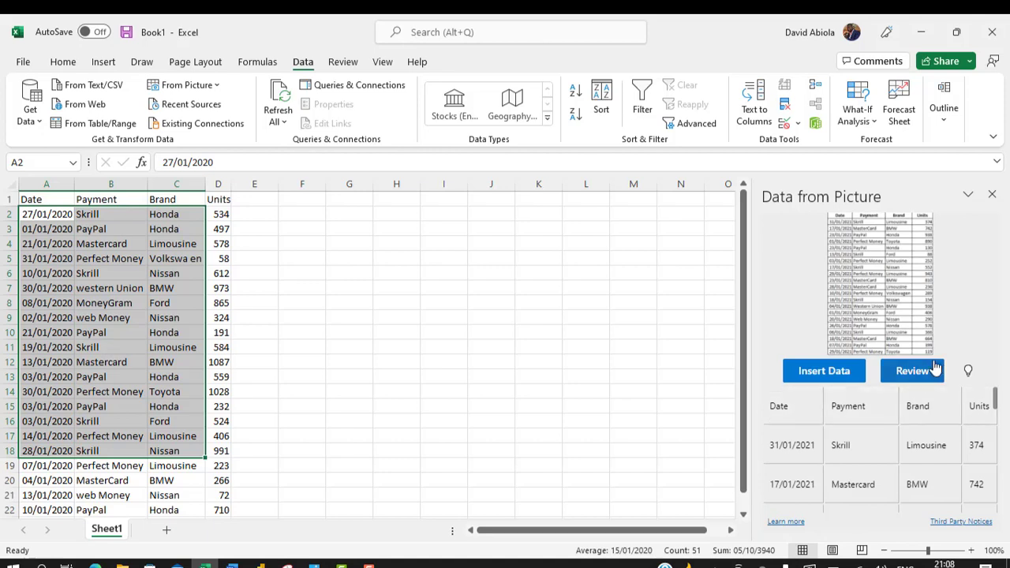
- Accept the flagged Perfect Money and web Money 2021 entries and target cell A23 below the 2020 rows
{"action": "left_click", "coordinate": [912, 371]}
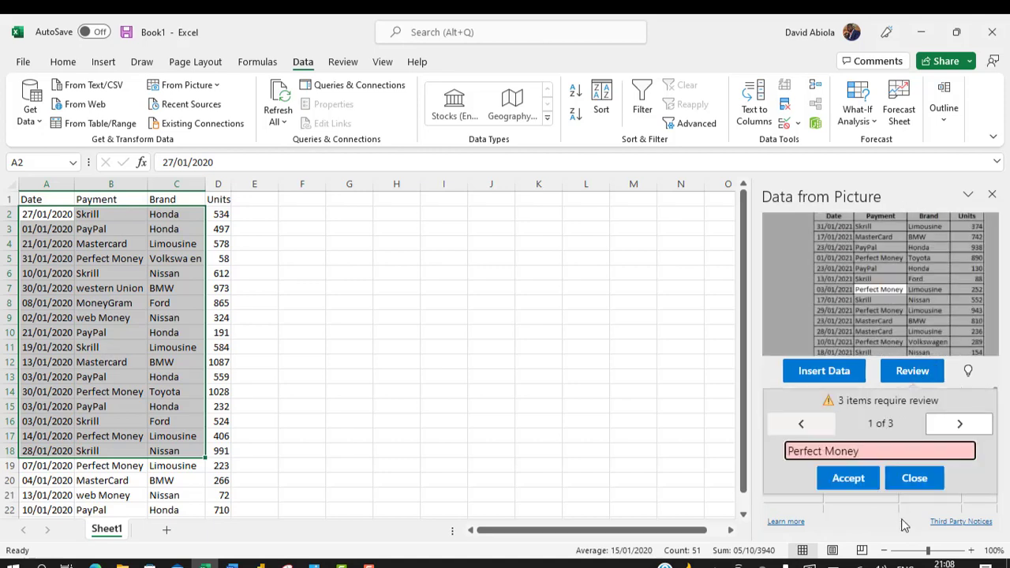
{"action": "left_click", "coordinate": [847, 477]}
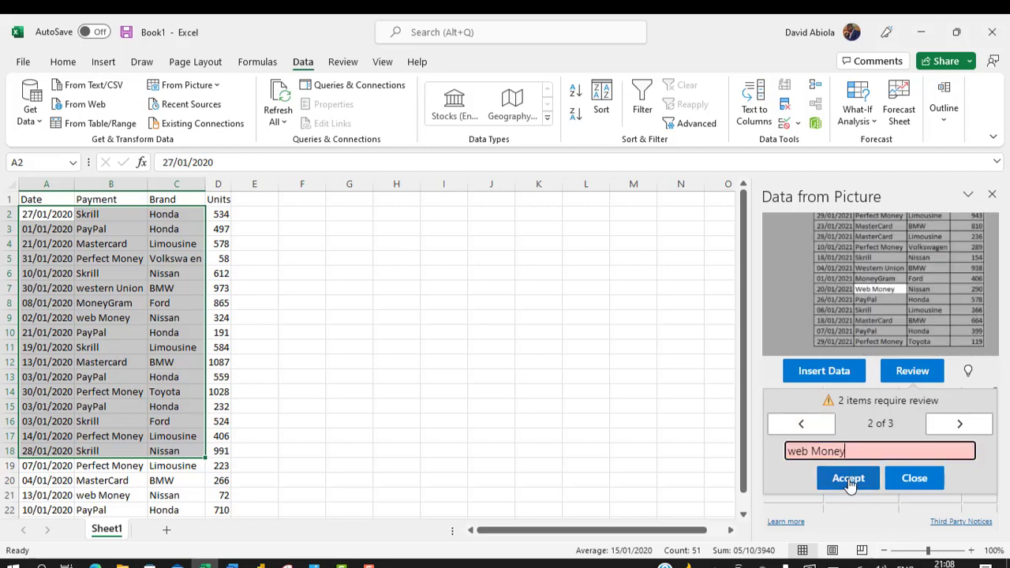
{"action": "left_click", "coordinate": [848, 478]}
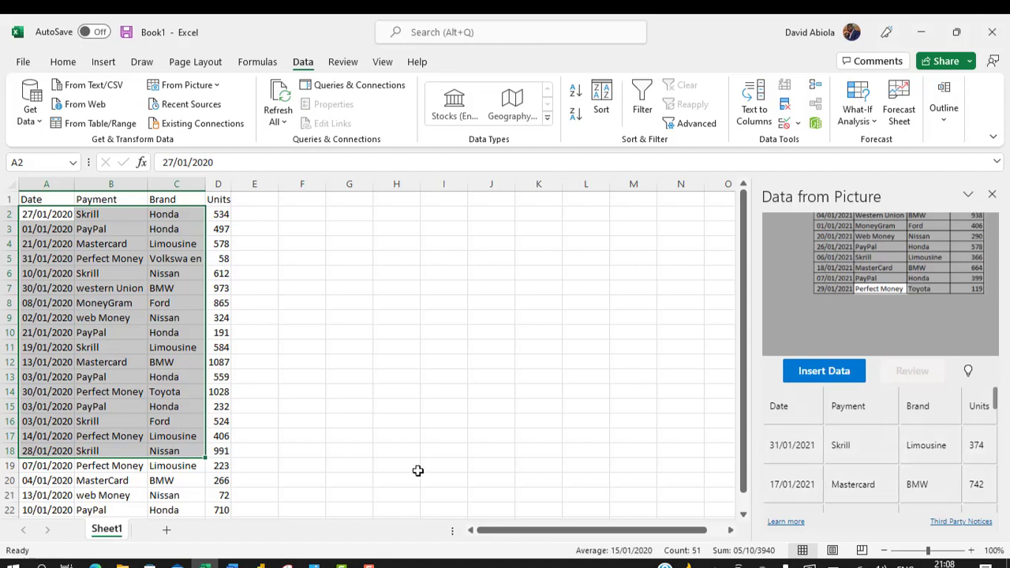
{"action": "left_click", "coordinate": [46, 479]}
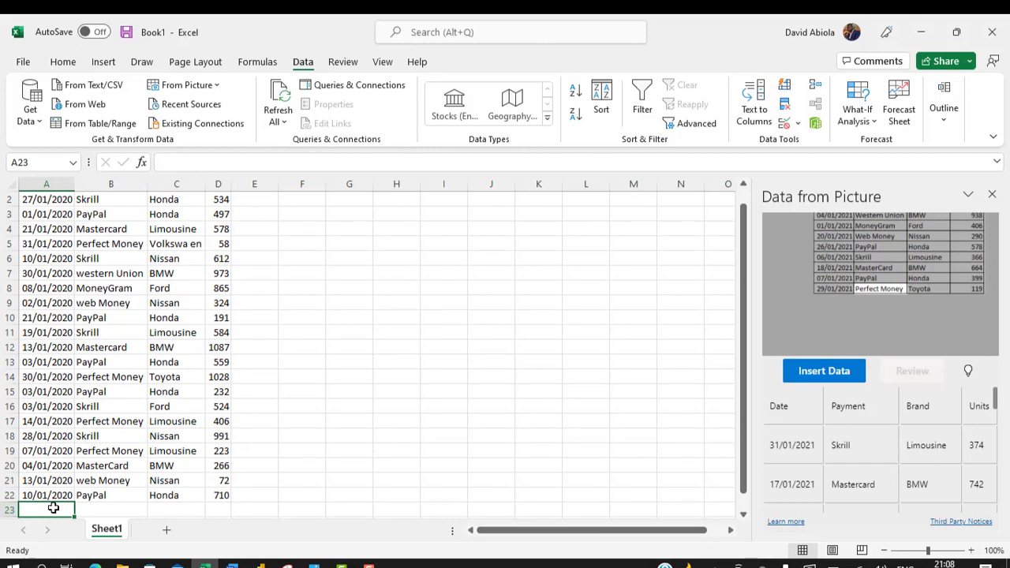
{"action": "mouse_move", "coordinate": [823, 371]}
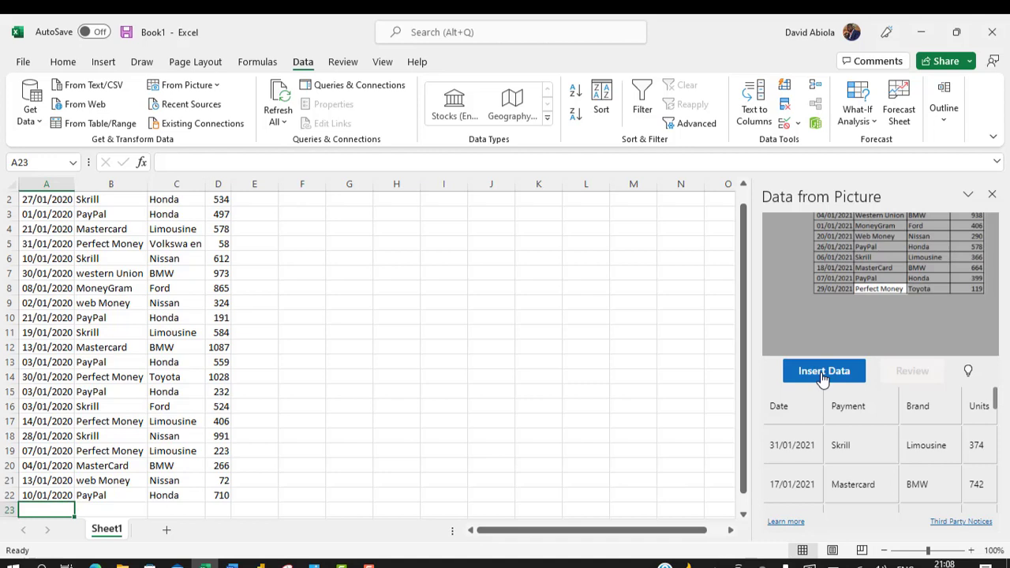
- Insert the 2021 data at row 23 and delete its duplicate header row so the records run continuously
{"action": "left_click", "coordinate": [824, 371]}
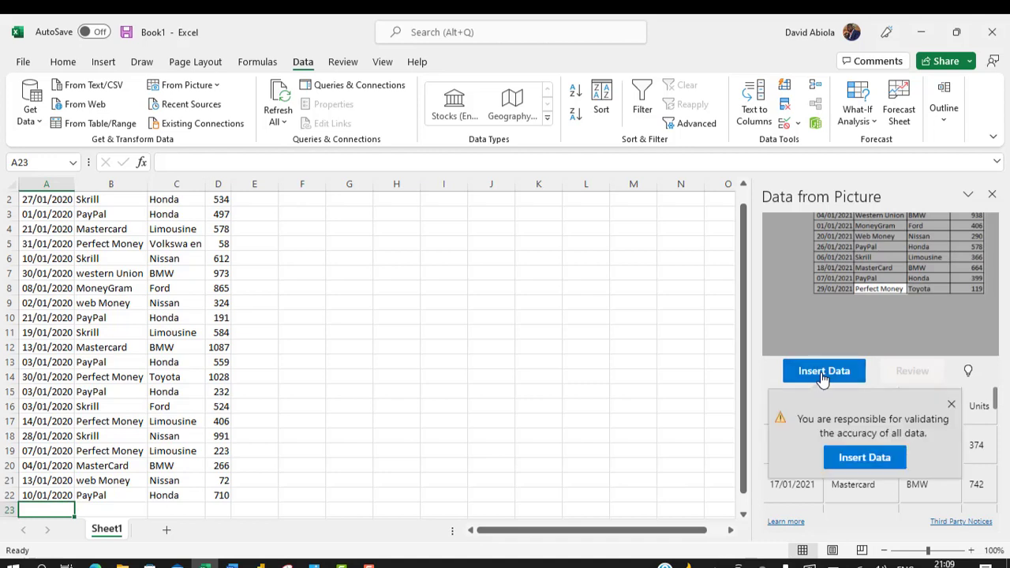
{"action": "left_click", "coordinate": [865, 457]}
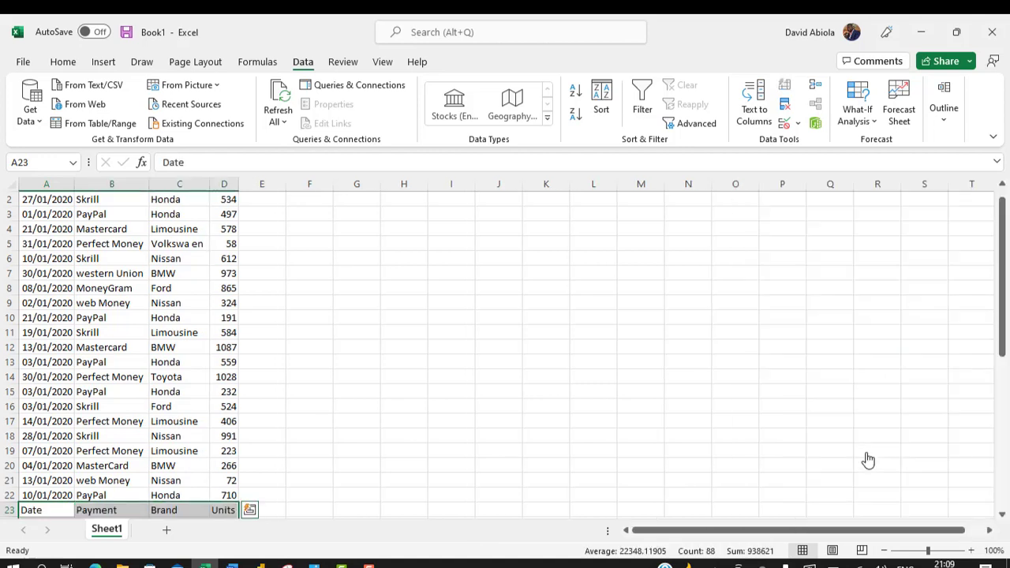
{"action": "left_click", "coordinate": [101, 465]}
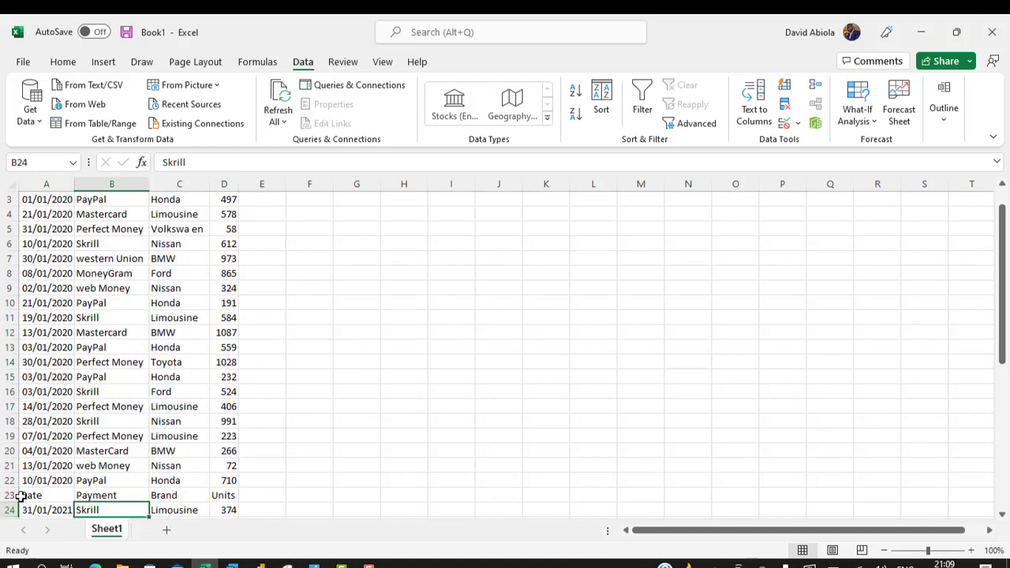
{"action": "left_click", "coordinate": [46, 495]}
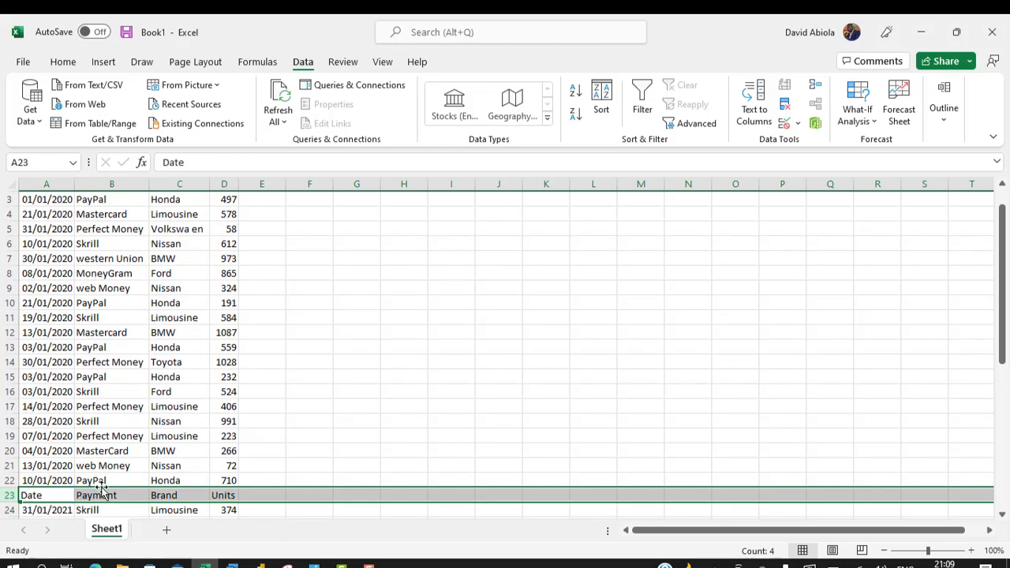
{"action": "mouse_move", "coordinate": [101, 496]}
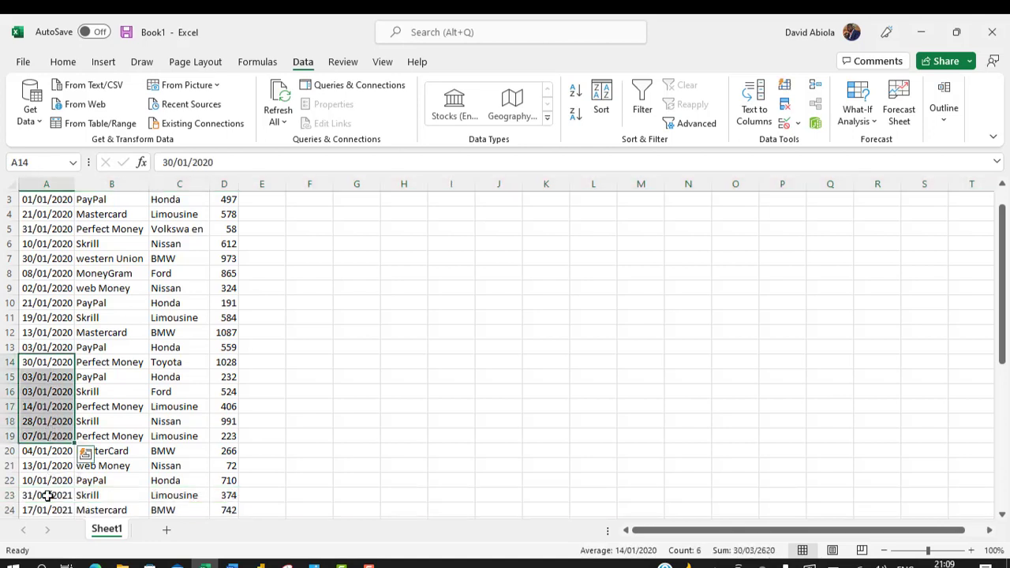
{"action": "scroll", "scroll_direction": "down", "scroll_amount": 3}
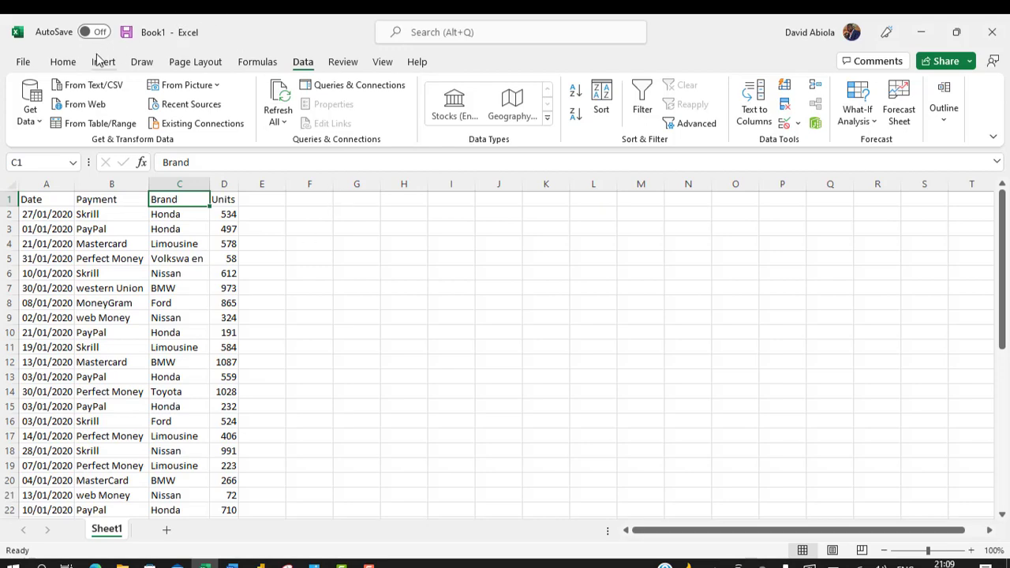
- Insert a PivotTable from the sales data onto the existing worksheet at cell G1
{"action": "left_click", "coordinate": [104, 61]}
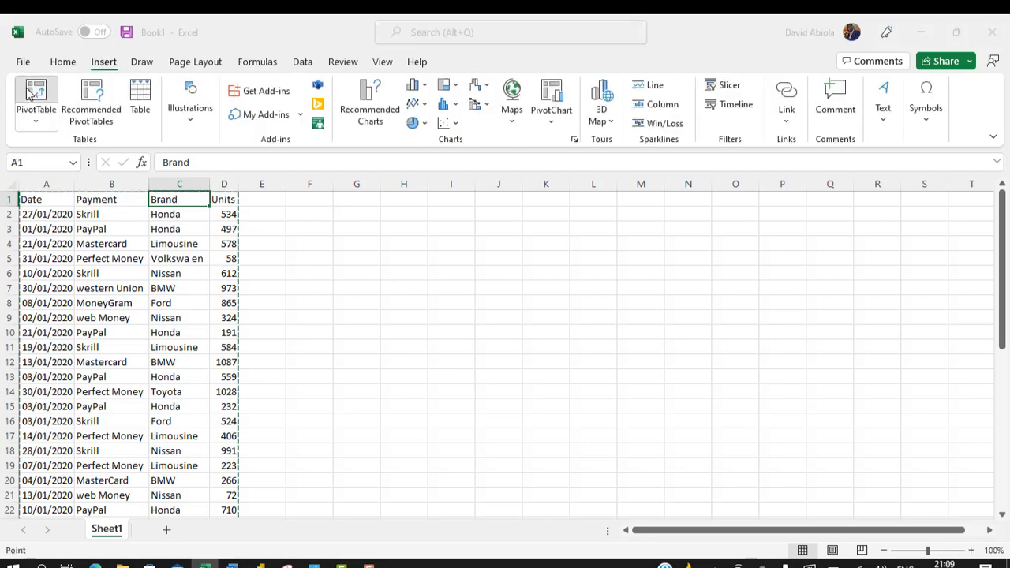
{"action": "left_click", "coordinate": [35, 98]}
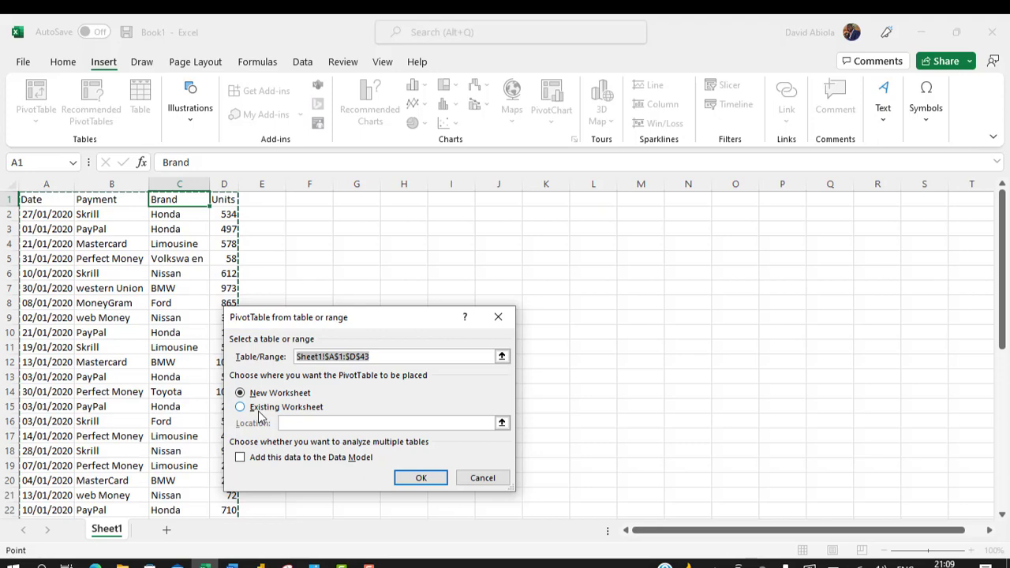
{"action": "left_click", "coordinate": [240, 408]}
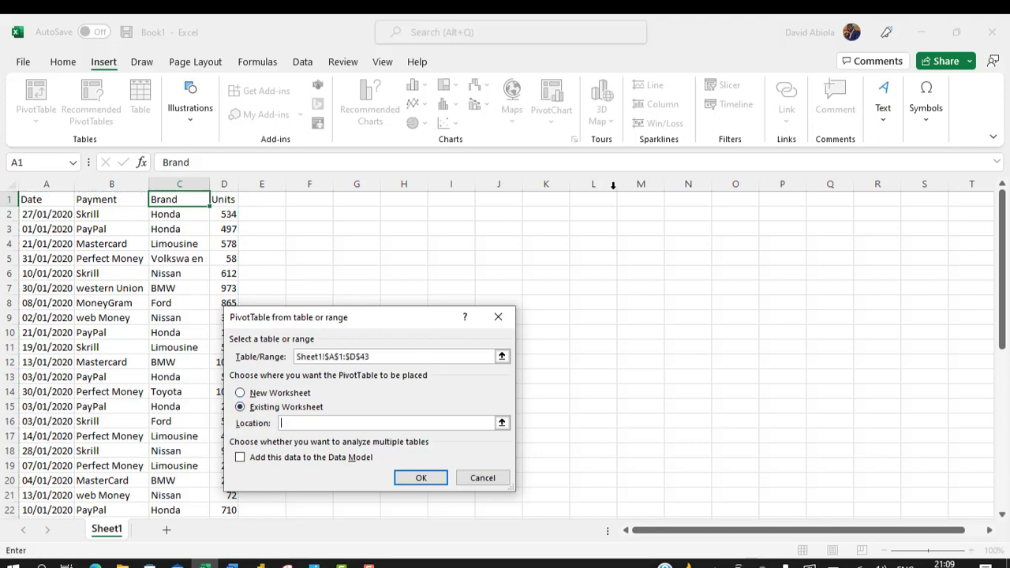
{"action": "left_click", "coordinate": [356, 199]}
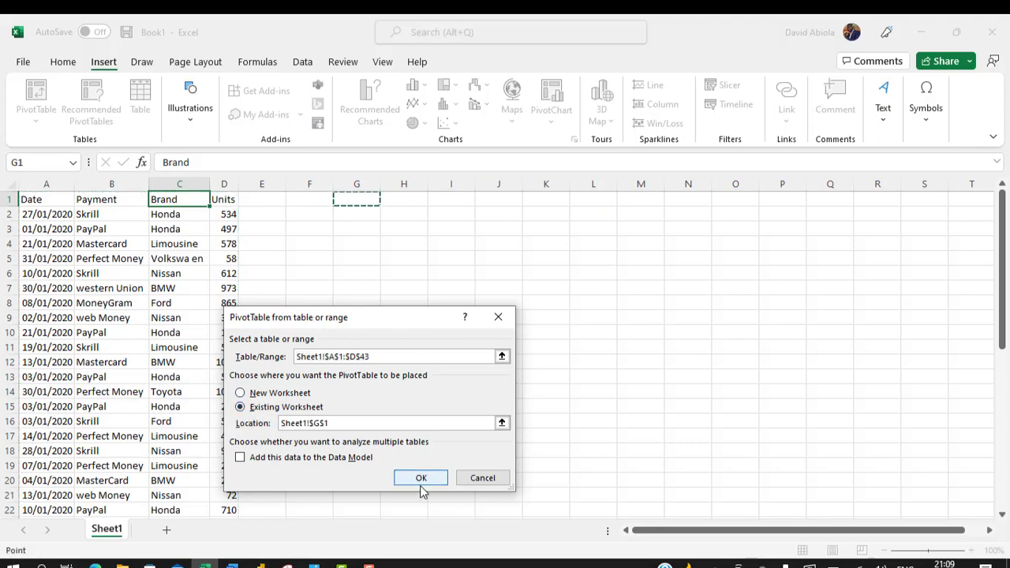
{"action": "left_click", "coordinate": [420, 476]}
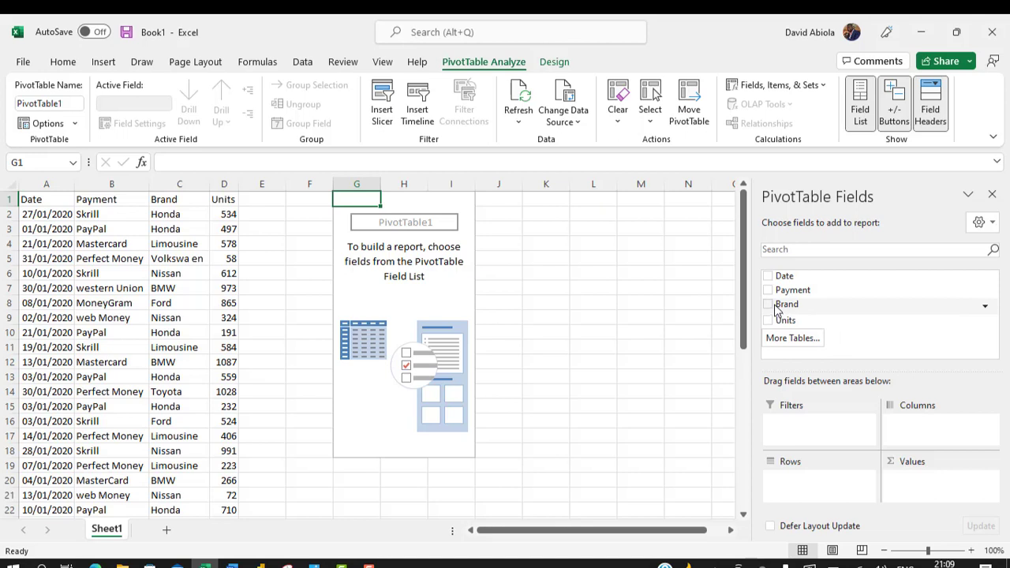
{"action": "mouse_move", "coordinate": [774, 306]}
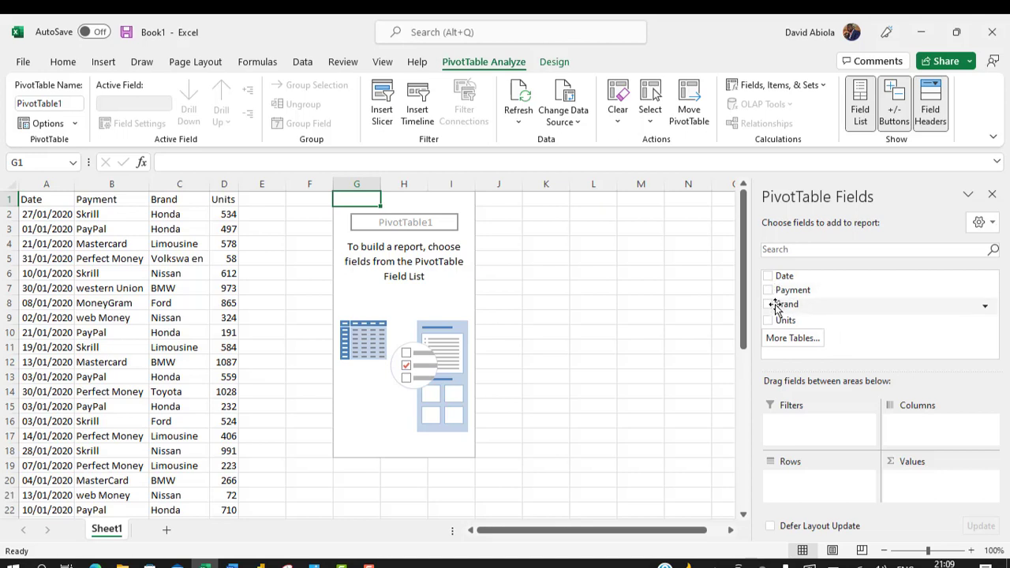
- Add Brand to Rows and Sum of Units to Values, totalling 21472
{"action": "left_click", "coordinate": [767, 303]}
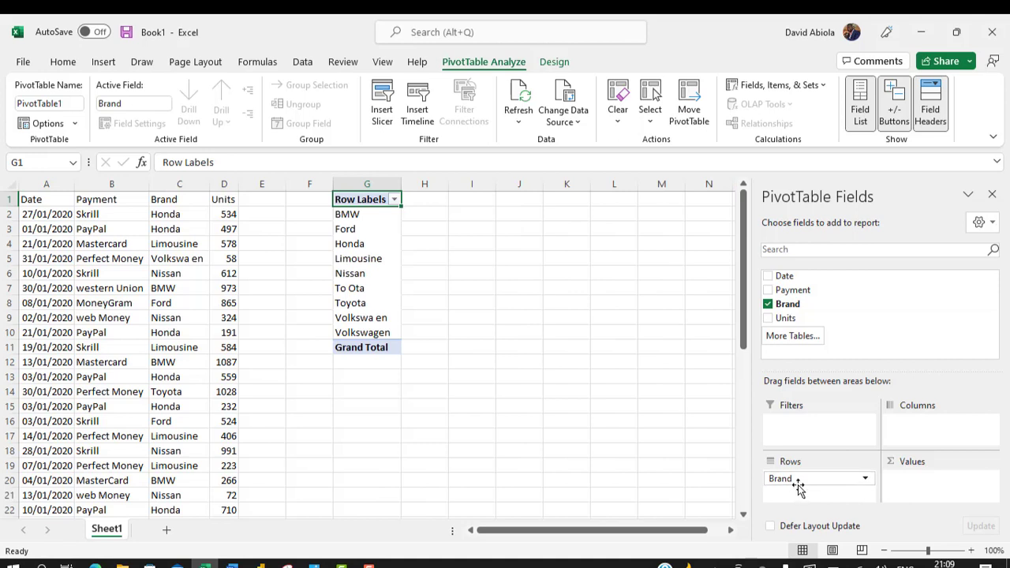
{"action": "mouse_move", "coordinate": [785, 319]}
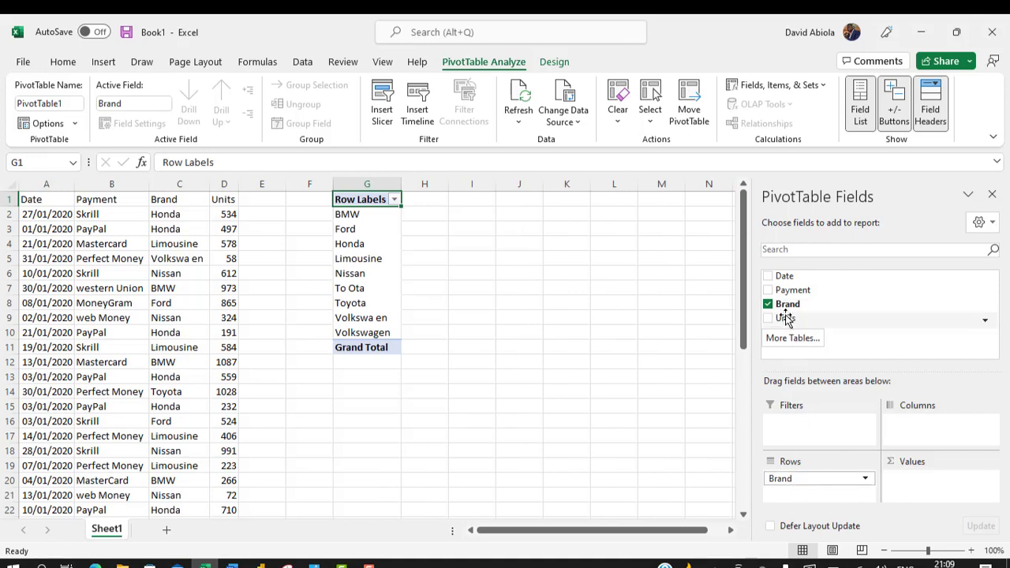
{"action": "left_click", "coordinate": [767, 319]}
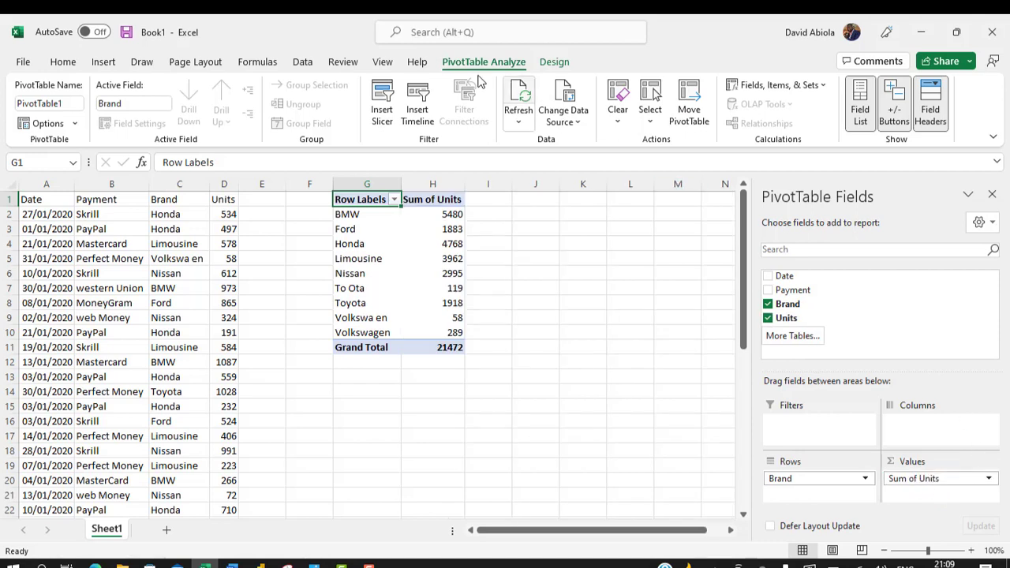
{"action": "mouse_move", "coordinate": [361, 219]}
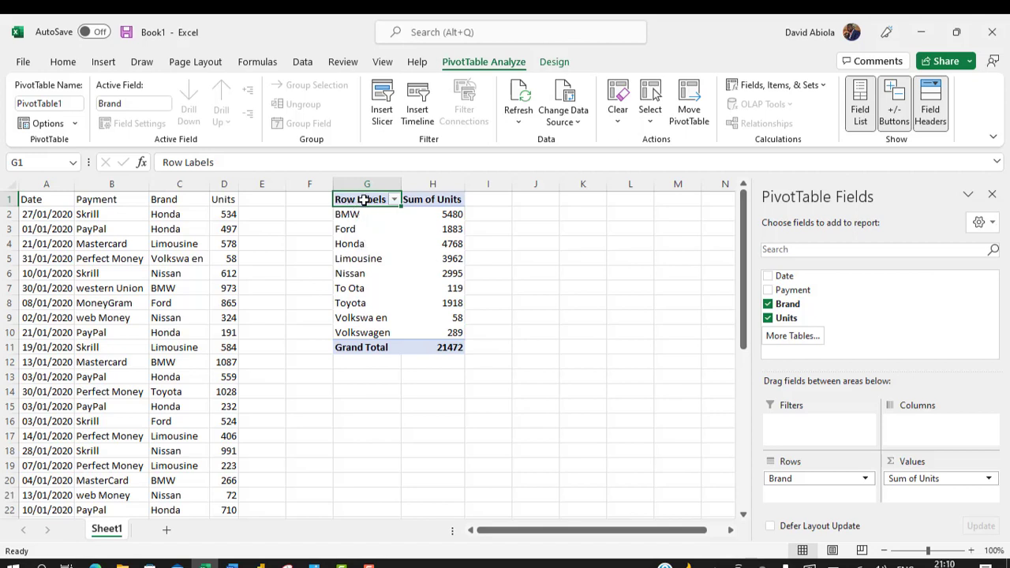
{"action": "mouse_move", "coordinate": [367, 215]}
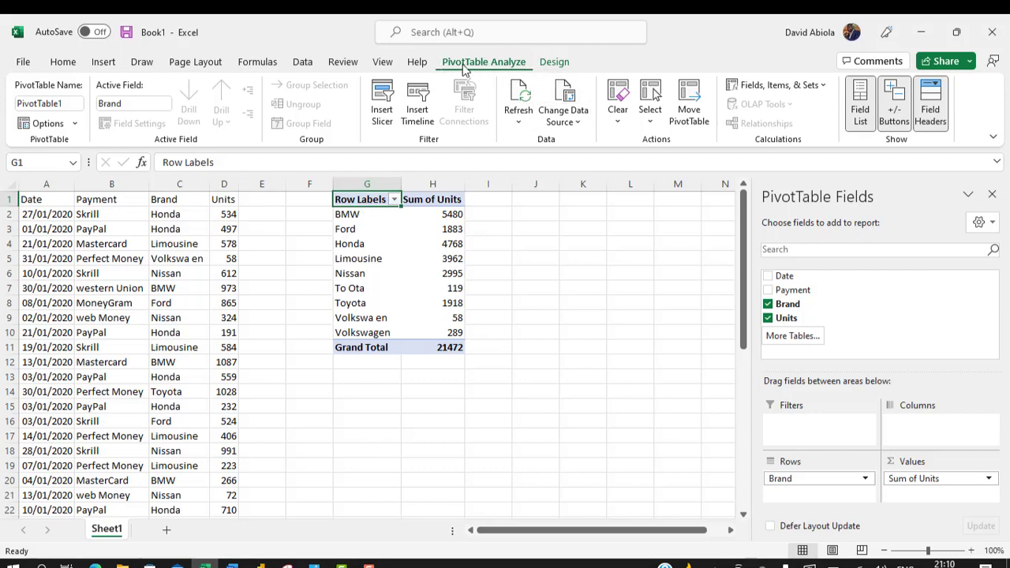
{"action": "mouse_move", "coordinate": [465, 70]}
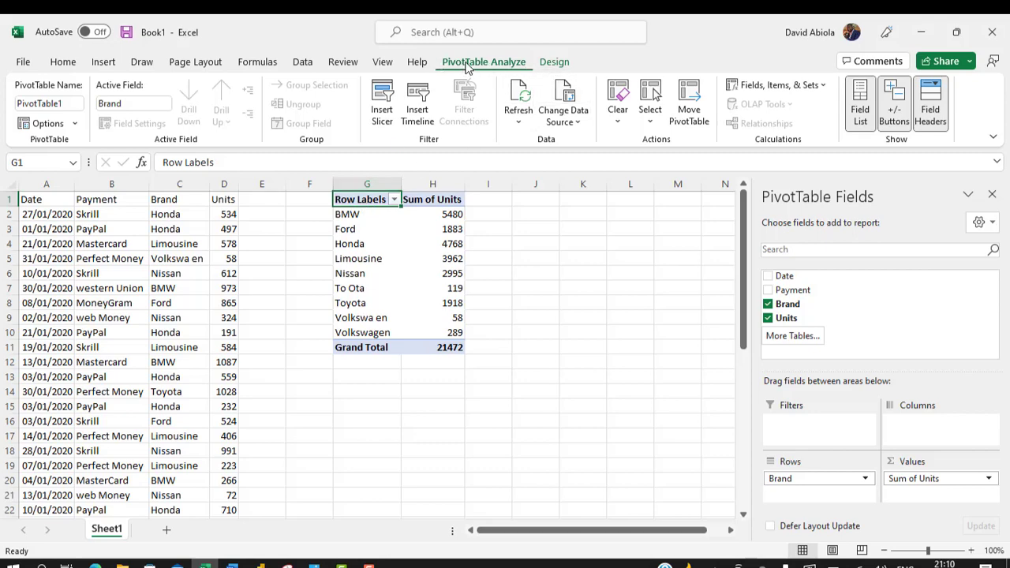
- Switch the PivotTable report layout to Show in Tabular Form so the heading reads Brand
{"action": "left_click", "coordinate": [554, 62]}
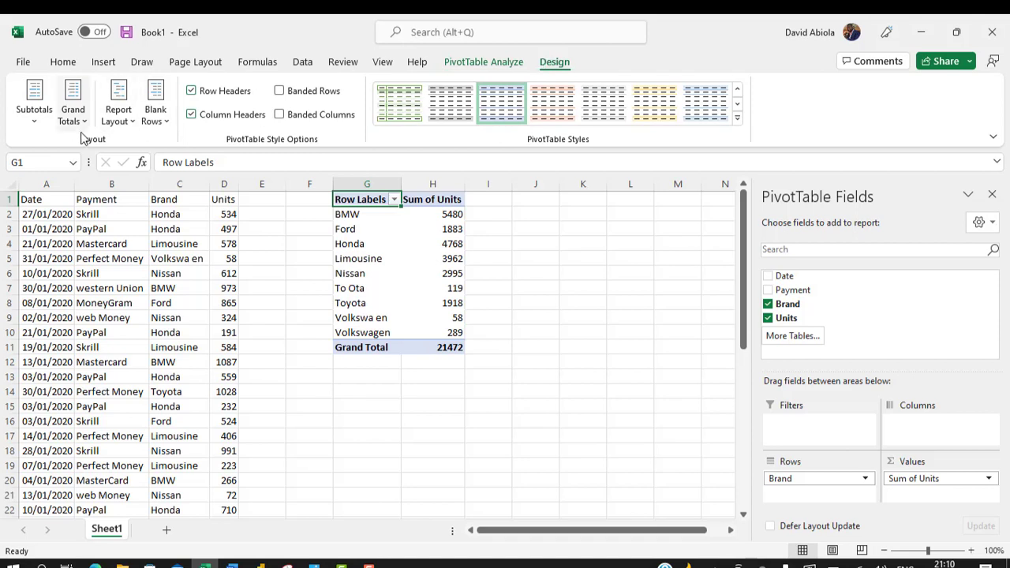
{"action": "mouse_move", "coordinate": [120, 130]}
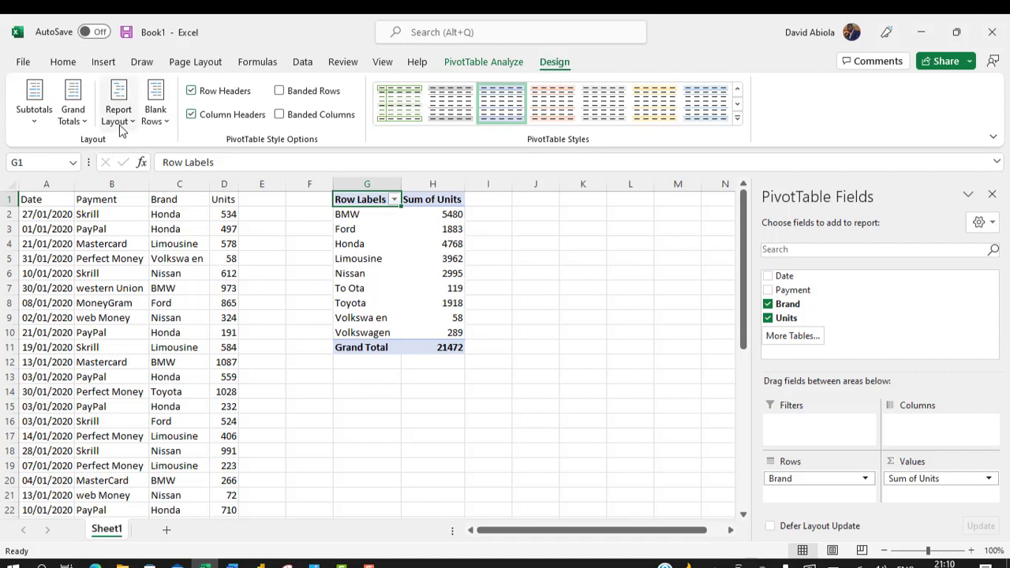
{"action": "left_click", "coordinate": [117, 98]}
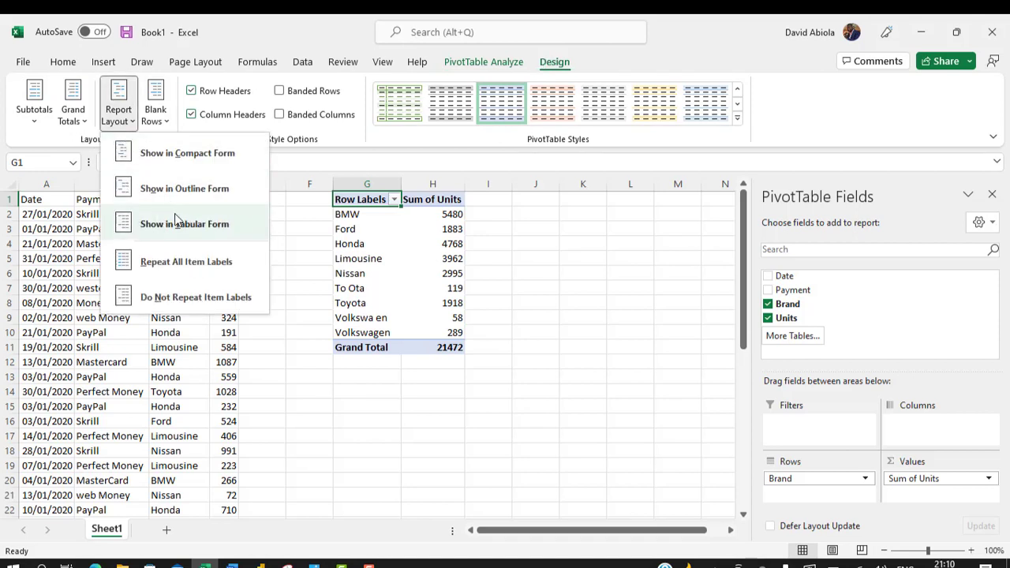
{"action": "left_click", "coordinate": [183, 224]}
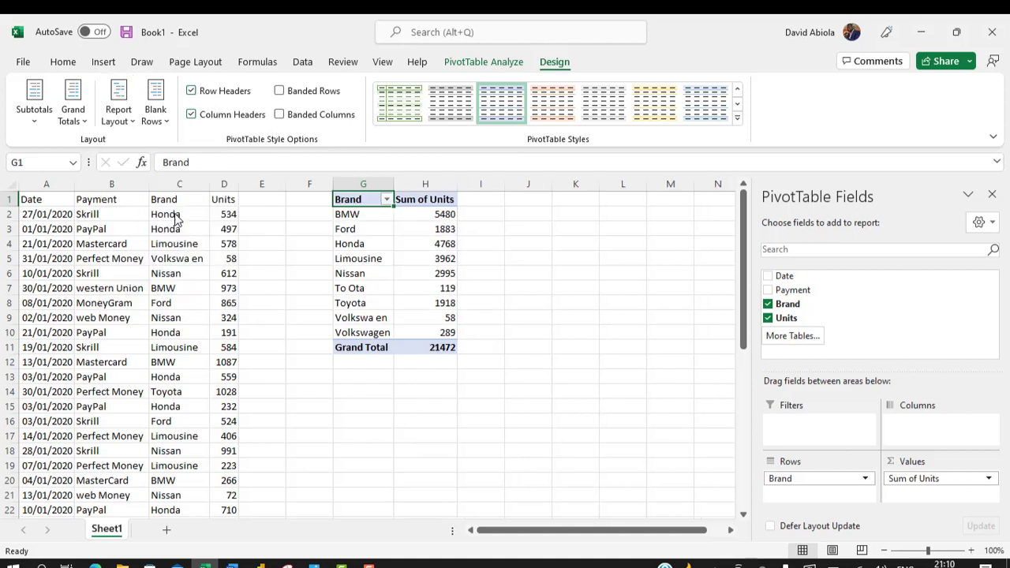
{"action": "mouse_move", "coordinate": [372, 199]}
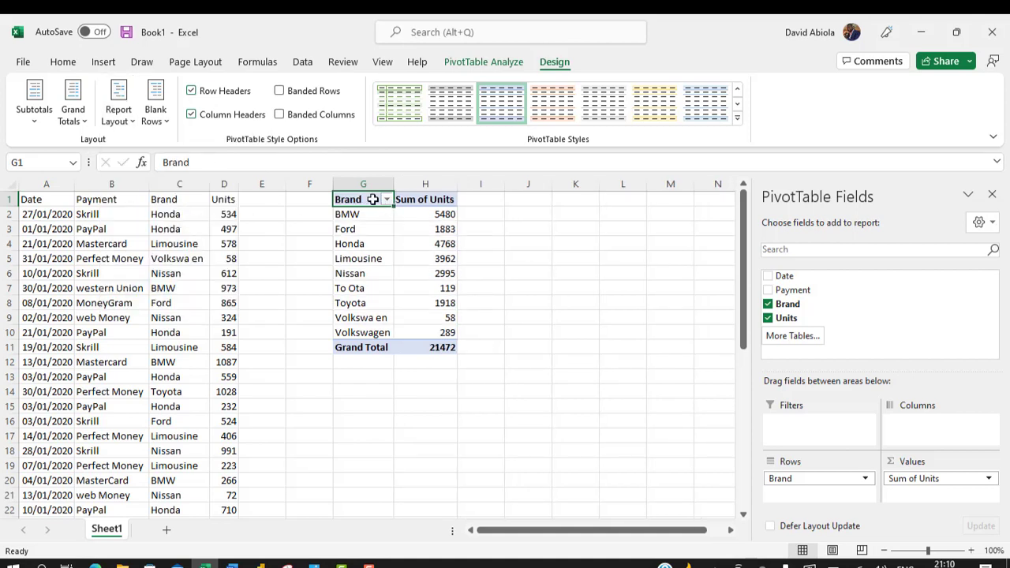
{"action": "mouse_move", "coordinate": [786, 468]}
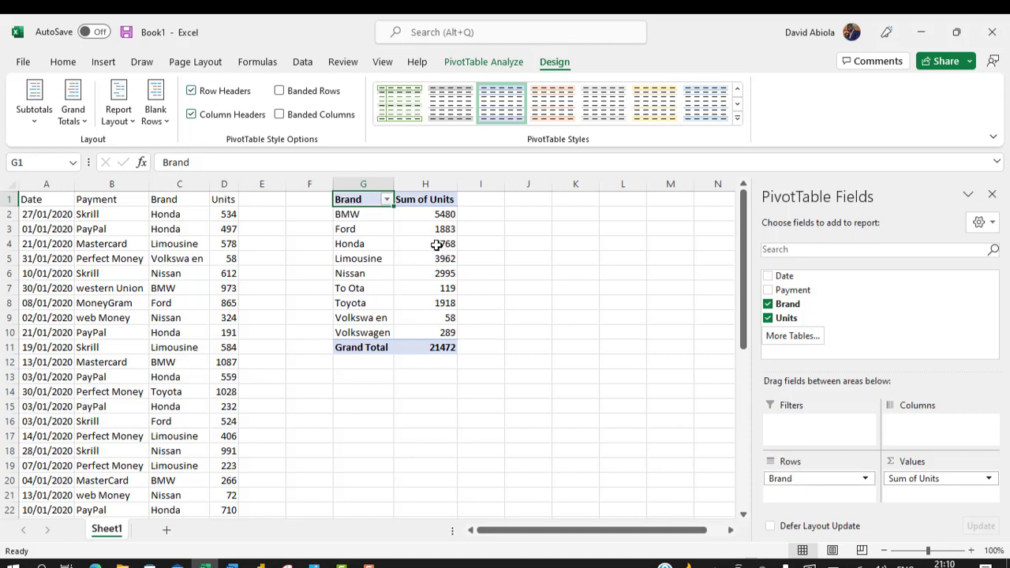
- Format Sum of Units as Number with 0 decimals and a 1000 separator (e.g. 21,472)
{"action": "right_click", "coordinate": [426, 215]}
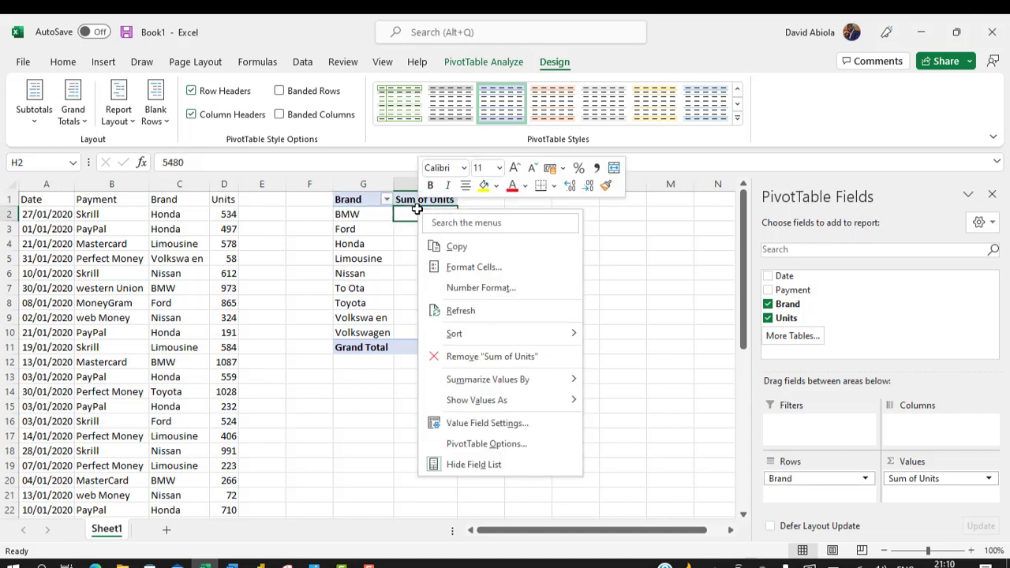
{"action": "left_click", "coordinate": [511, 296]}
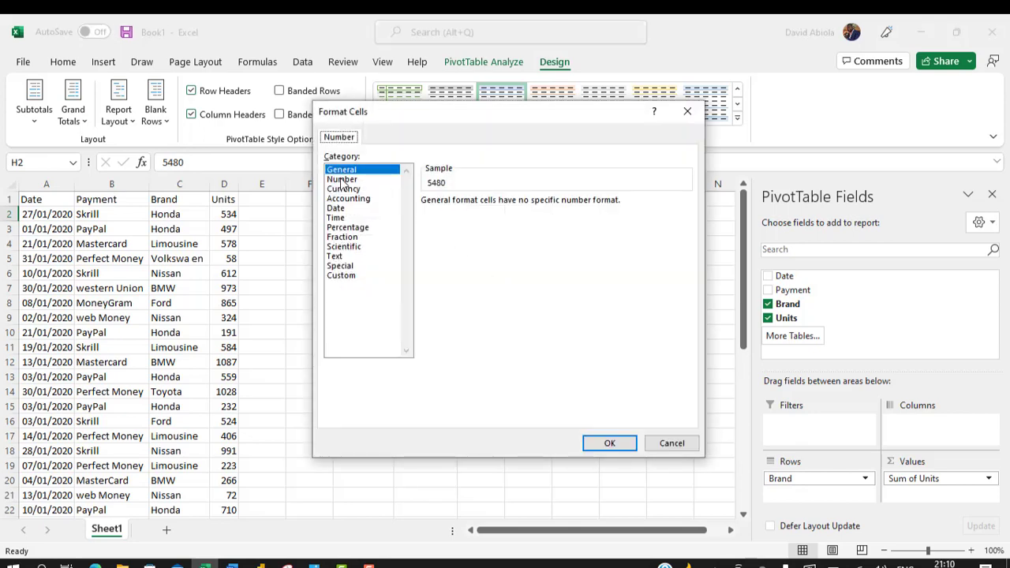
{"action": "left_click", "coordinate": [340, 178]}
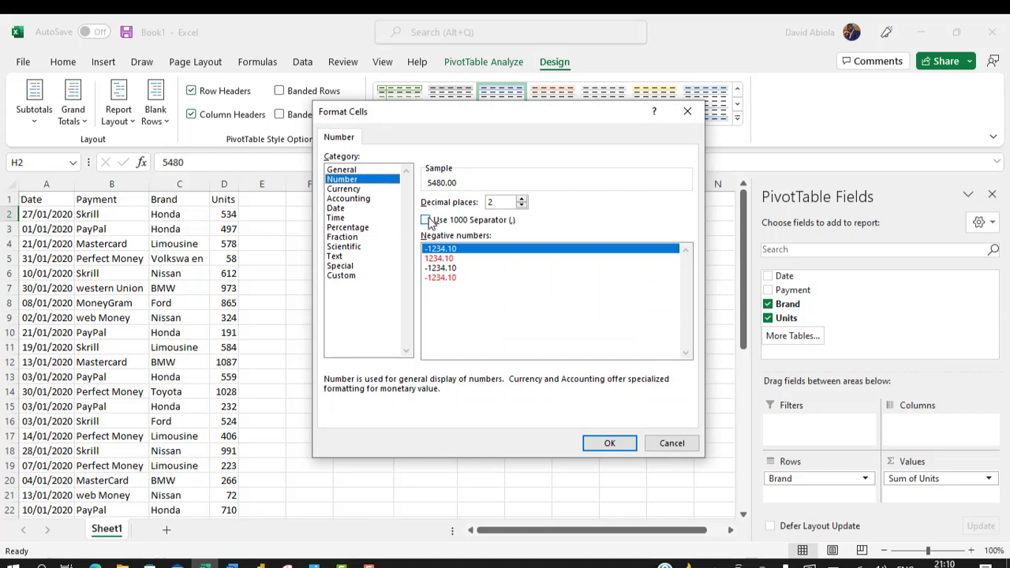
{"action": "left_click", "coordinate": [426, 219]}
{"action": "type", "text": "0"}
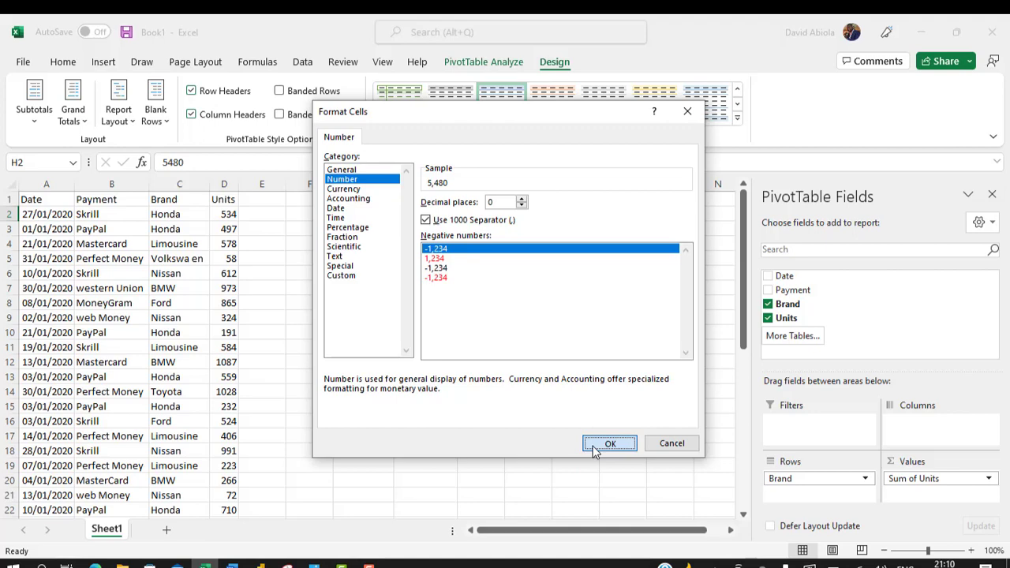
{"action": "left_click", "coordinate": [609, 441]}
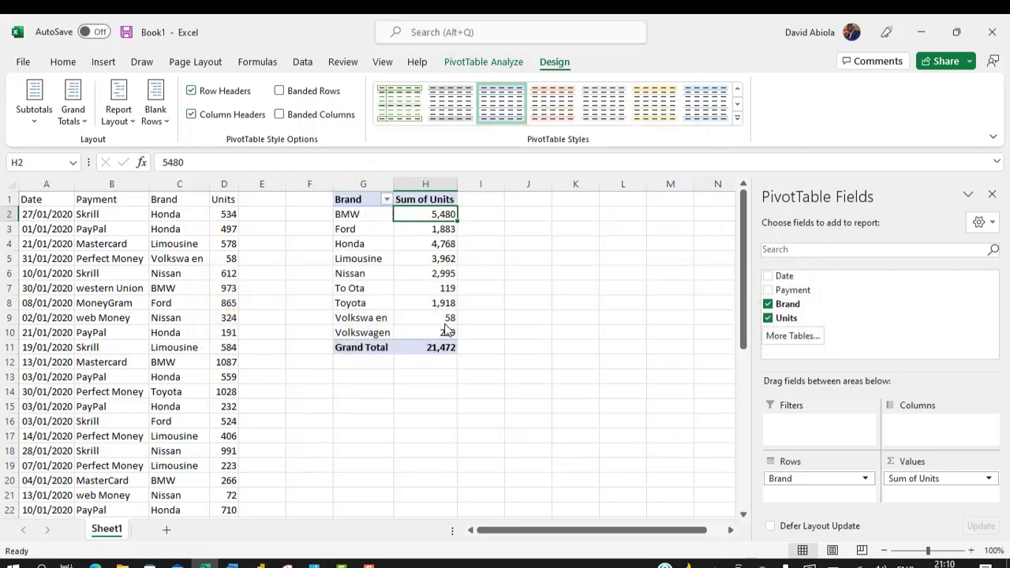
{"action": "mouse_move", "coordinate": [445, 317]}
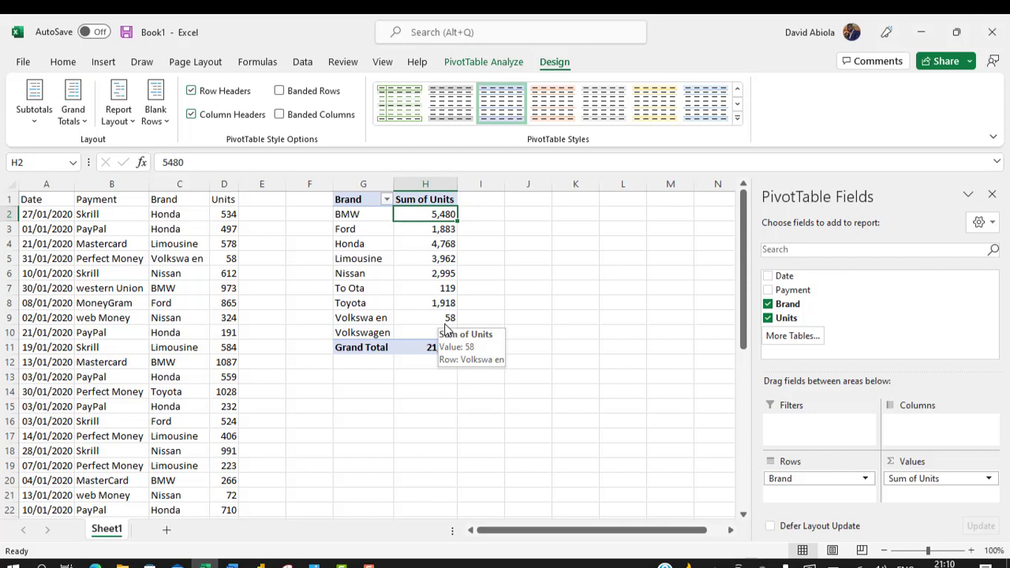